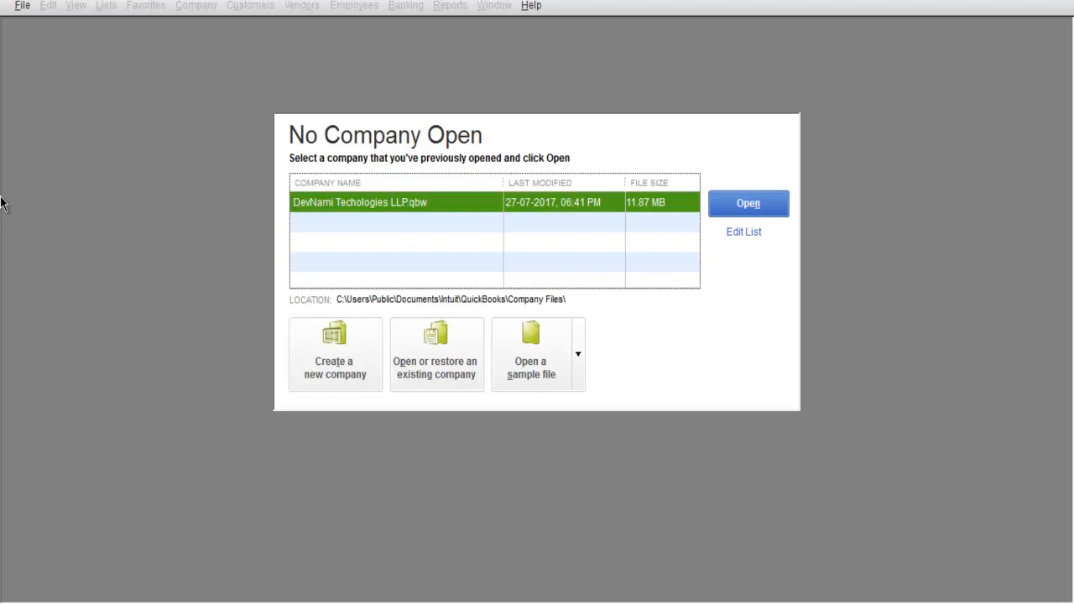
{"action": "mouse_move", "coordinate": [359, 125]}
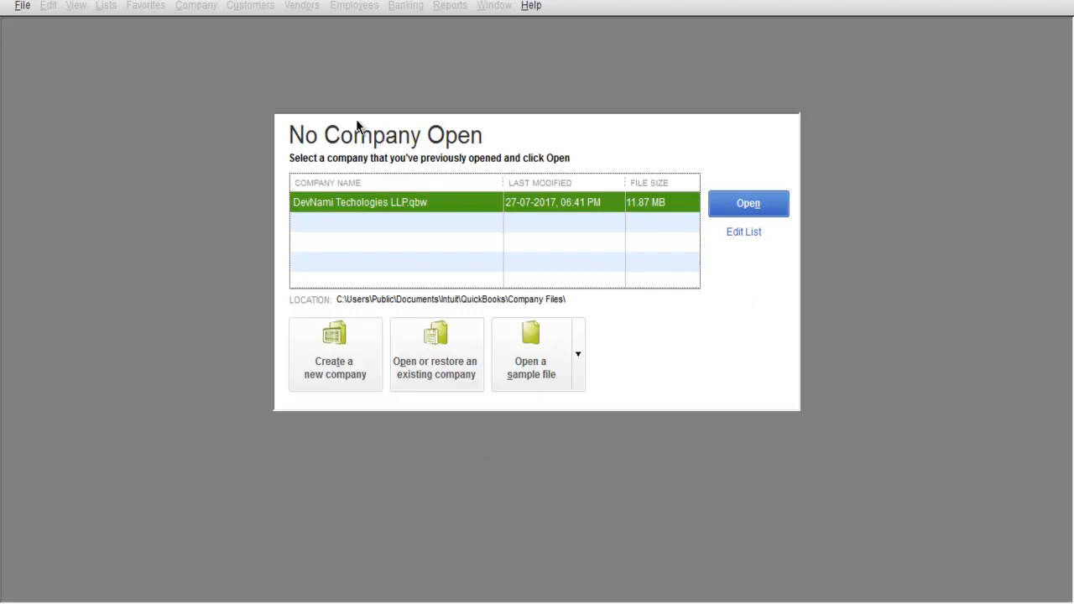
{"action": "mouse_move", "coordinate": [57, 386]}
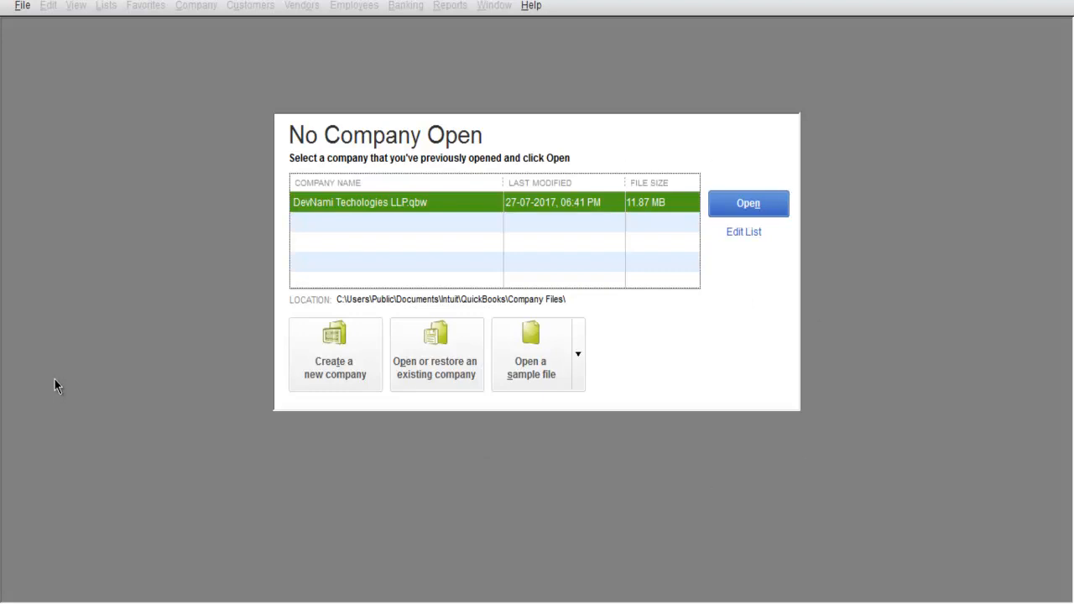
{"action": "mouse_move", "coordinate": [602, 432]}
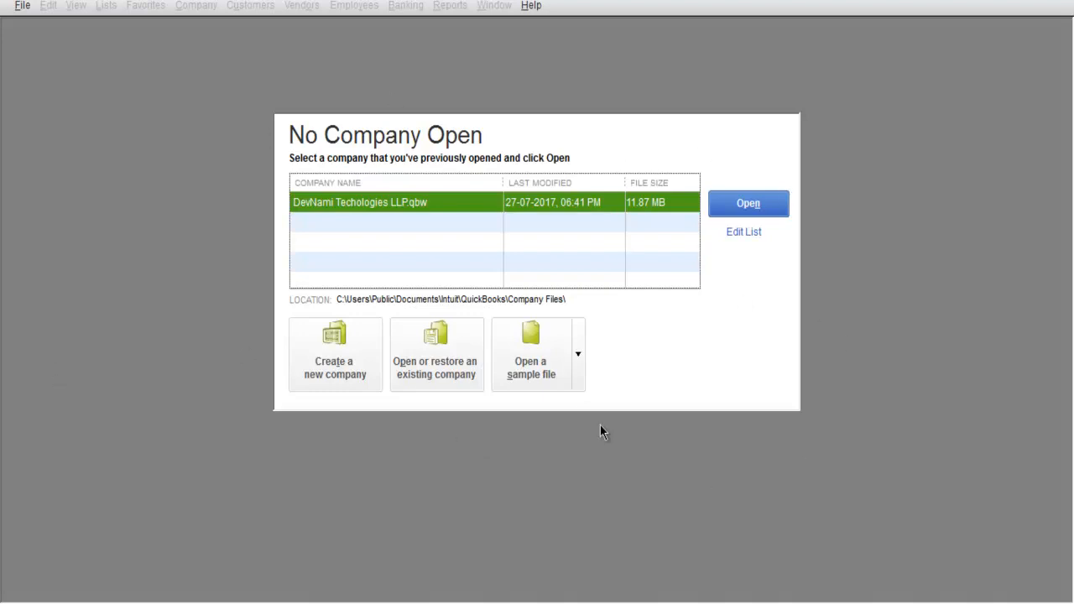
{"action": "mouse_move", "coordinate": [124, 400]}
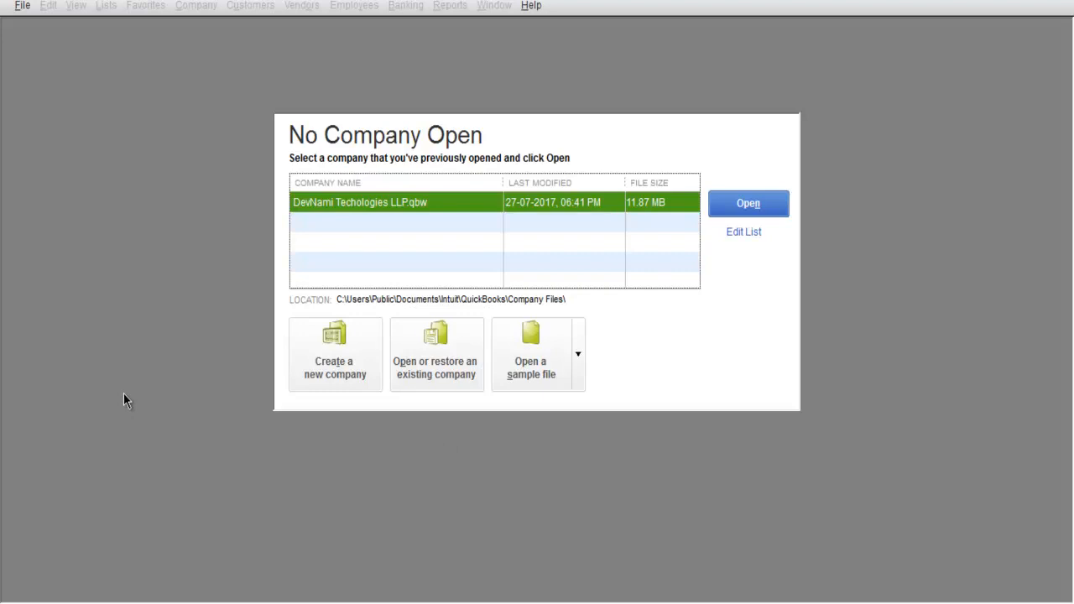
{"action": "mouse_move", "coordinate": [700, 78]}
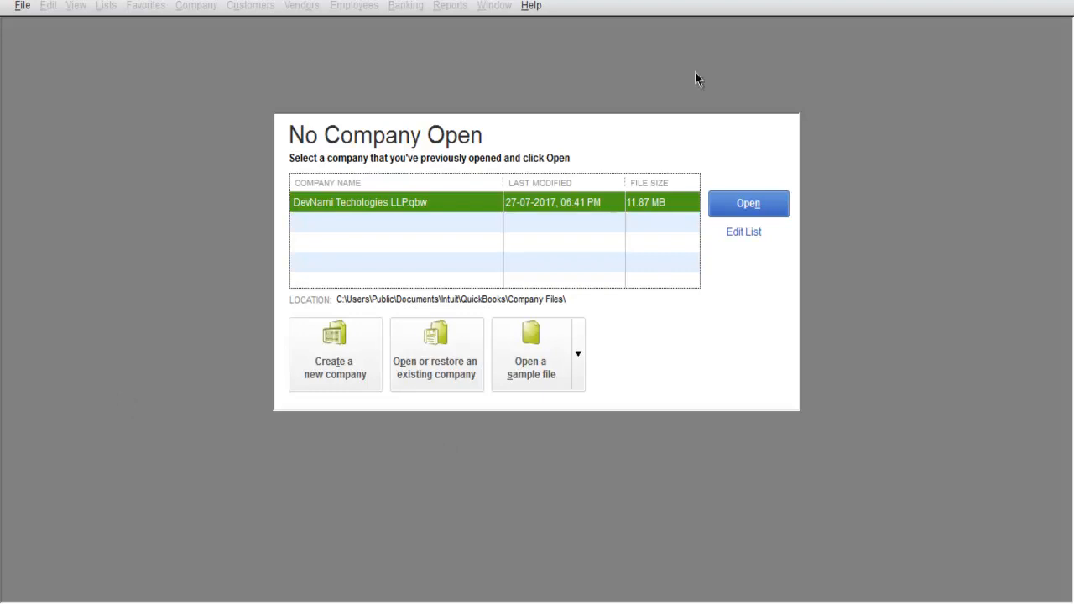
{"action": "mouse_move", "coordinate": [279, 177]}
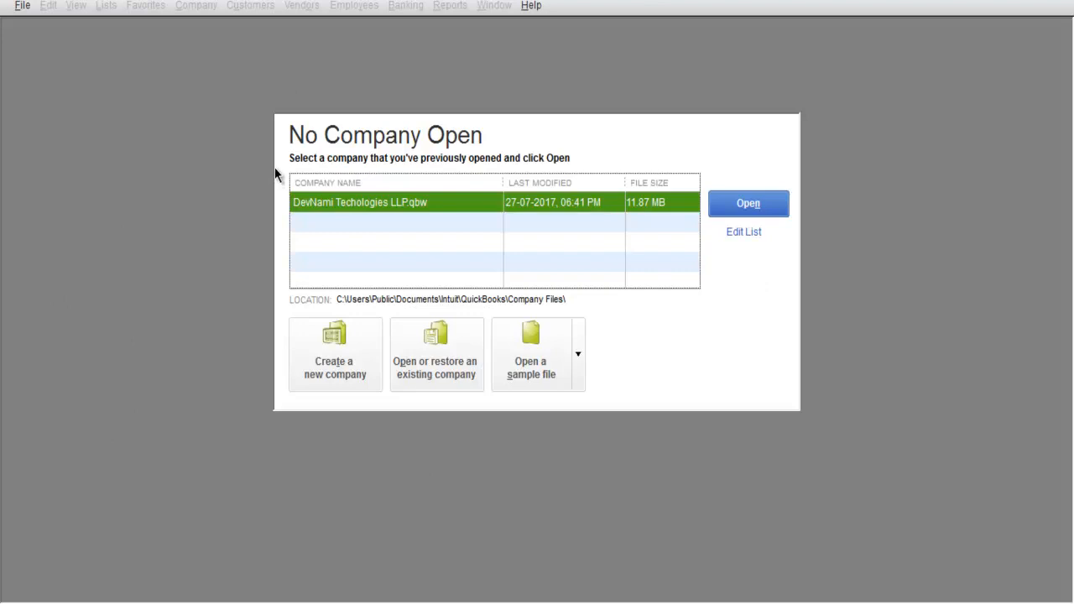
{"action": "mouse_move", "coordinate": [5, 208]}
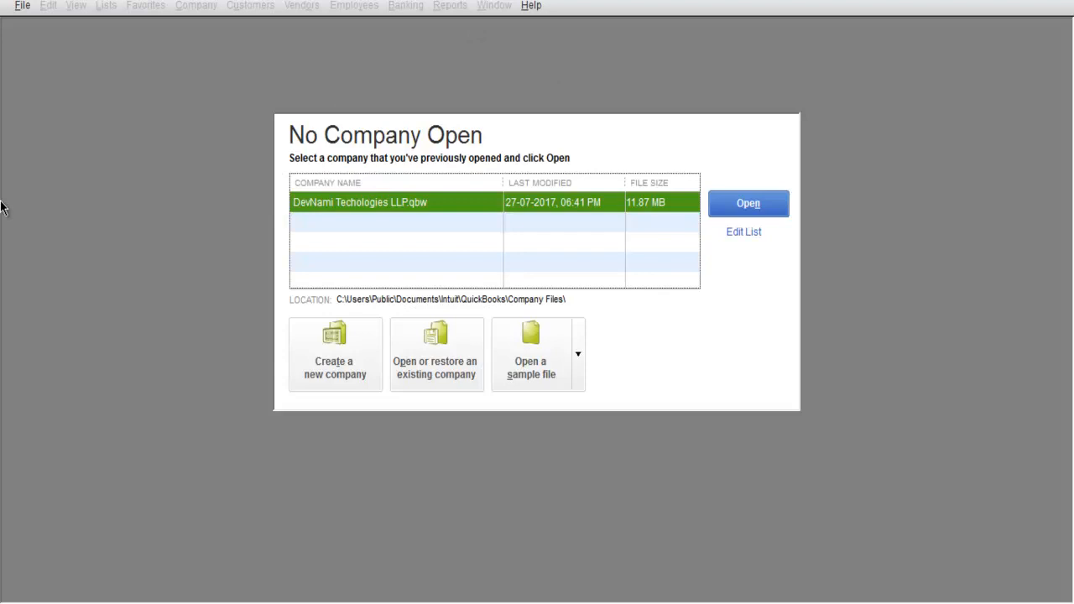
{"action": "mouse_move", "coordinate": [238, 233]}
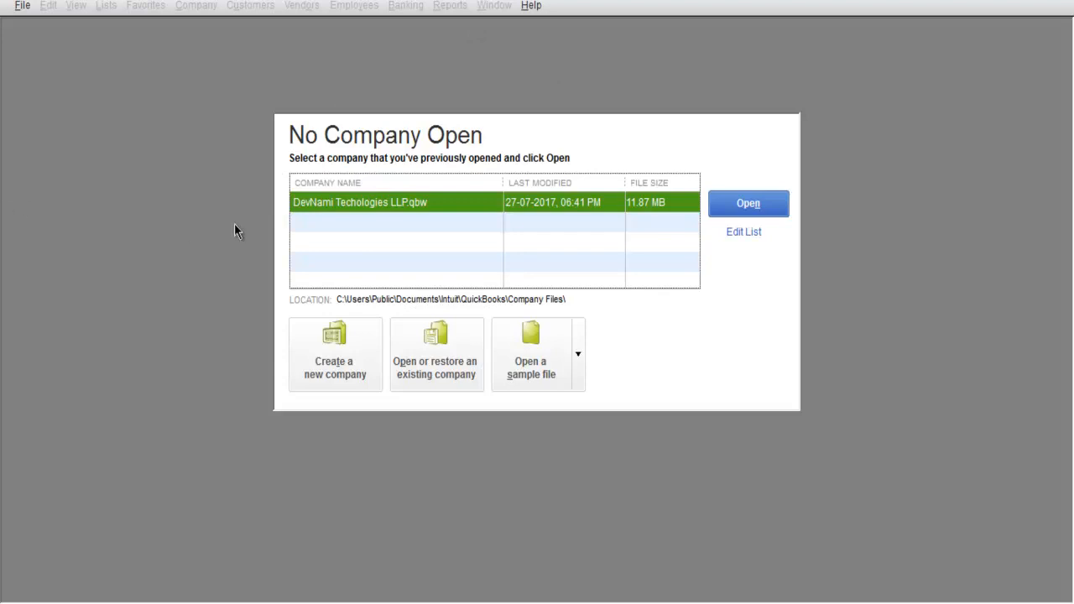
{"action": "mouse_move", "coordinate": [352, 208]}
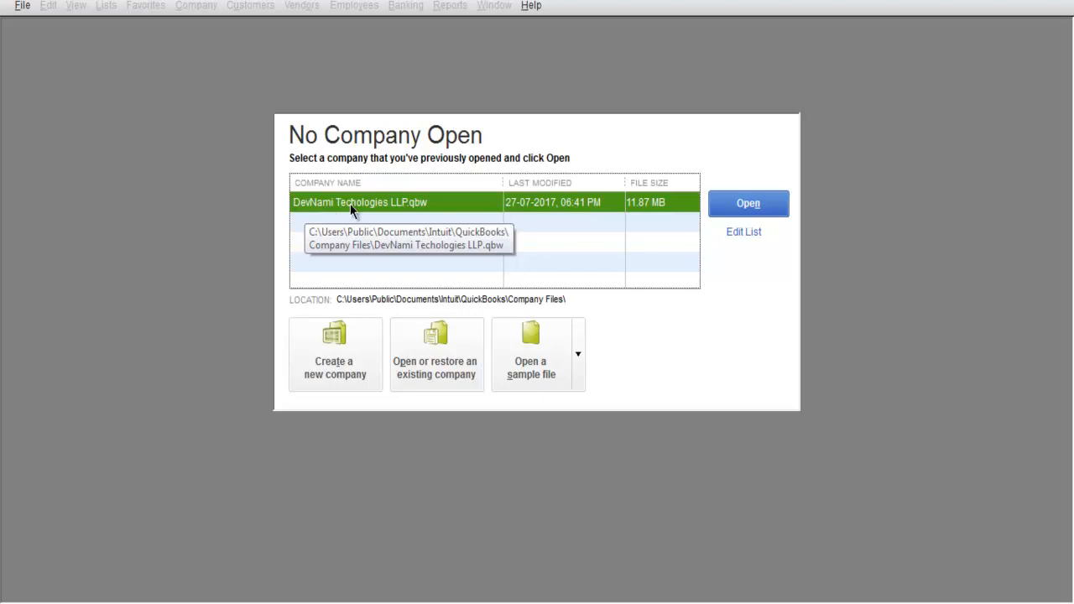
{"action": "mouse_move", "coordinate": [366, 243]}
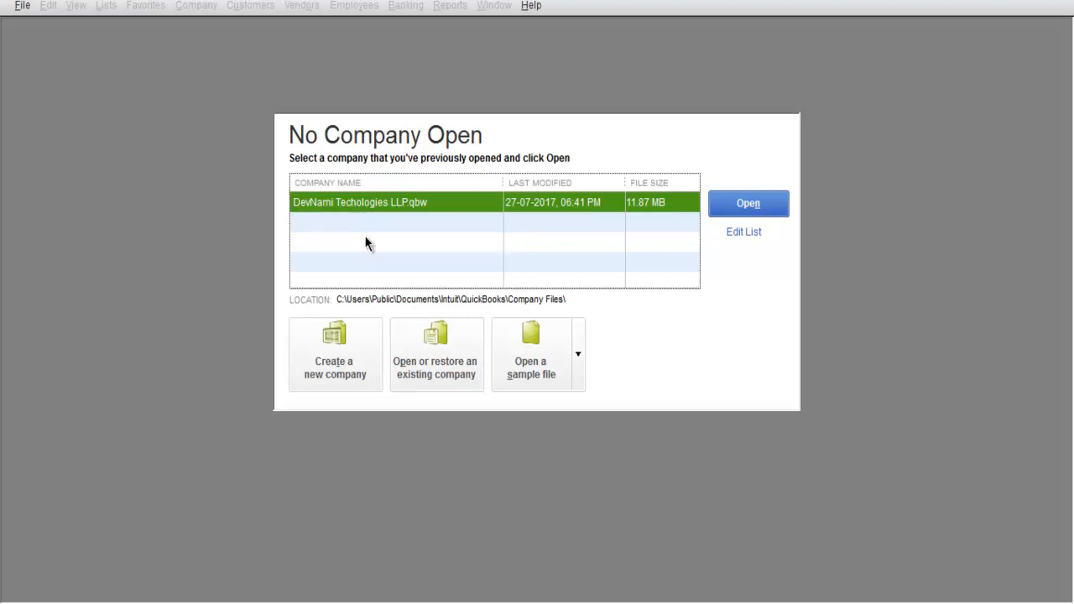
{"action": "mouse_move", "coordinate": [365, 206]}
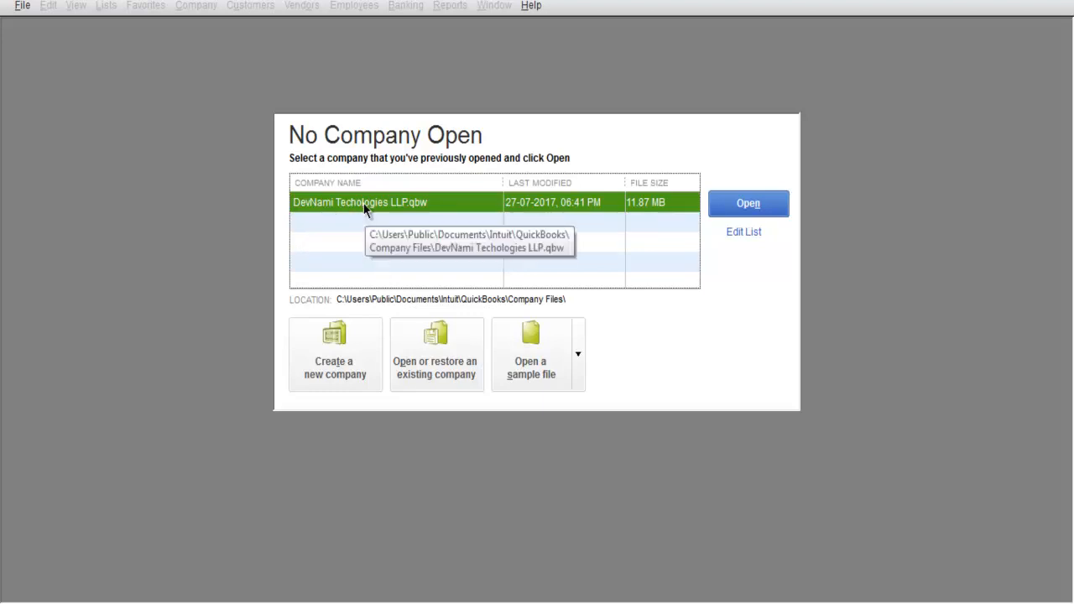
{"action": "mouse_move", "coordinate": [375, 305]}
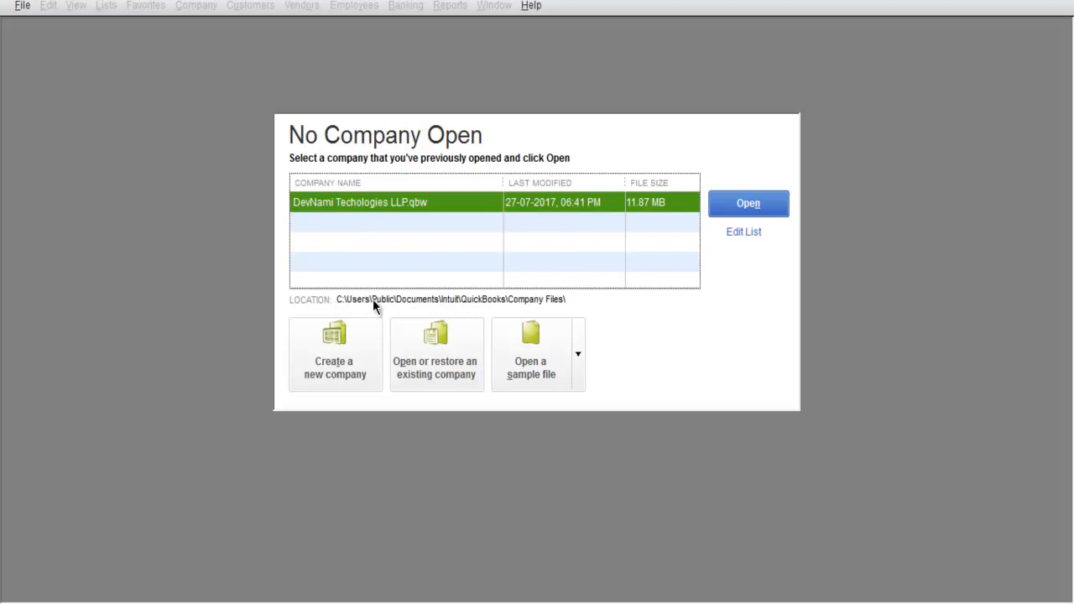
{"action": "mouse_move", "coordinate": [516, 307]}
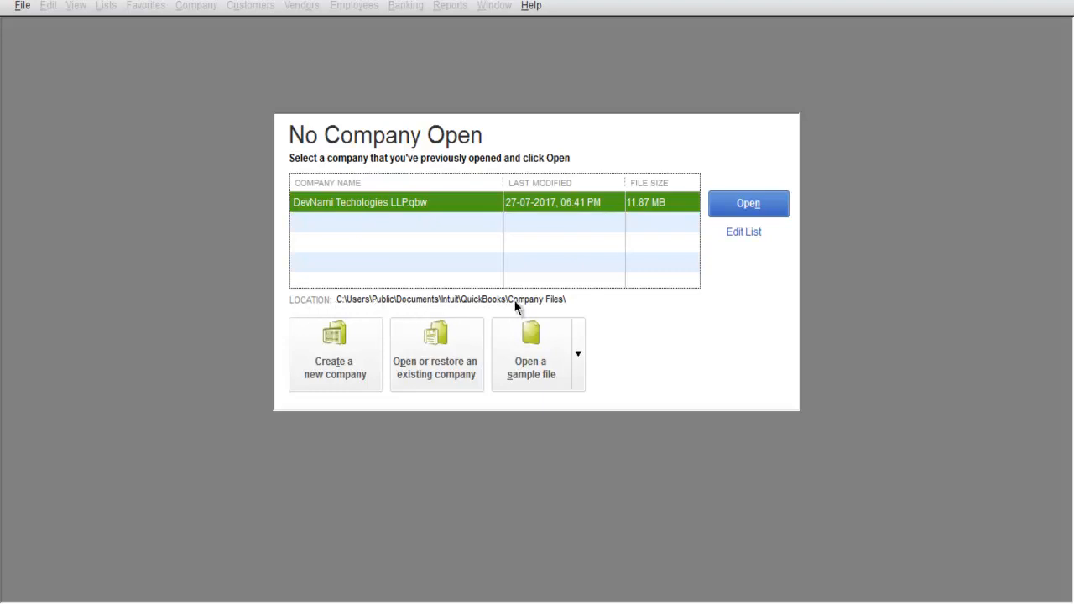
{"action": "mouse_move", "coordinate": [424, 312]}
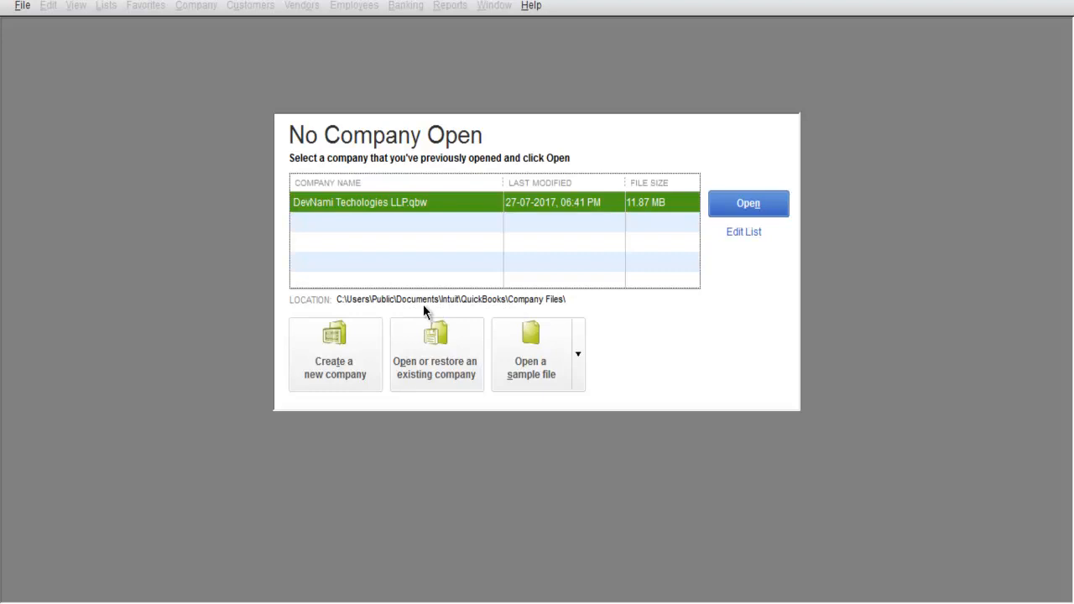
{"action": "mouse_move", "coordinate": [564, 307]}
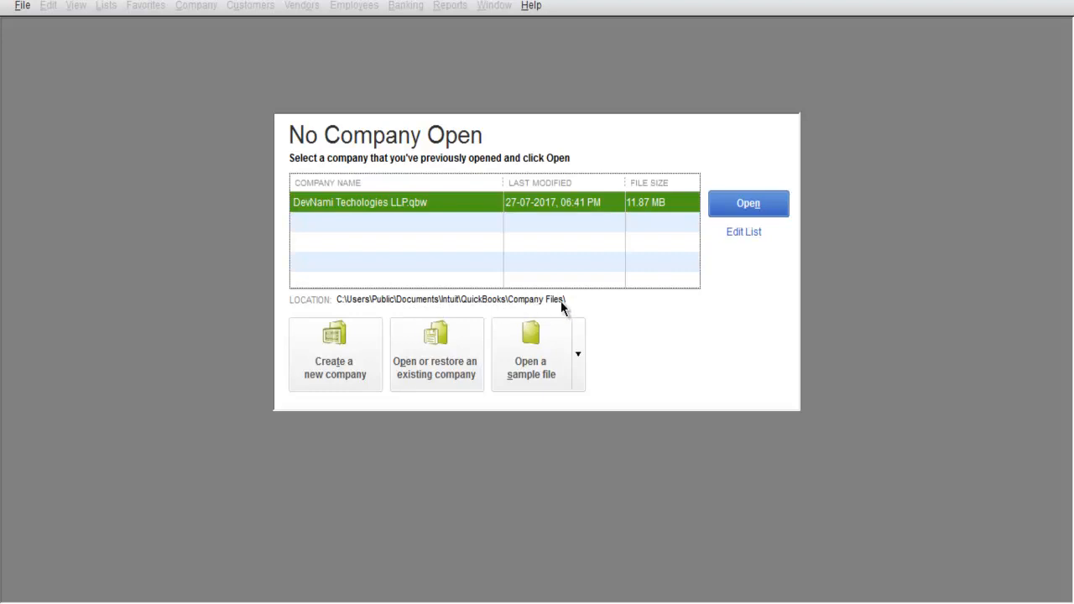
{"action": "mouse_move", "coordinate": [328, 235]}
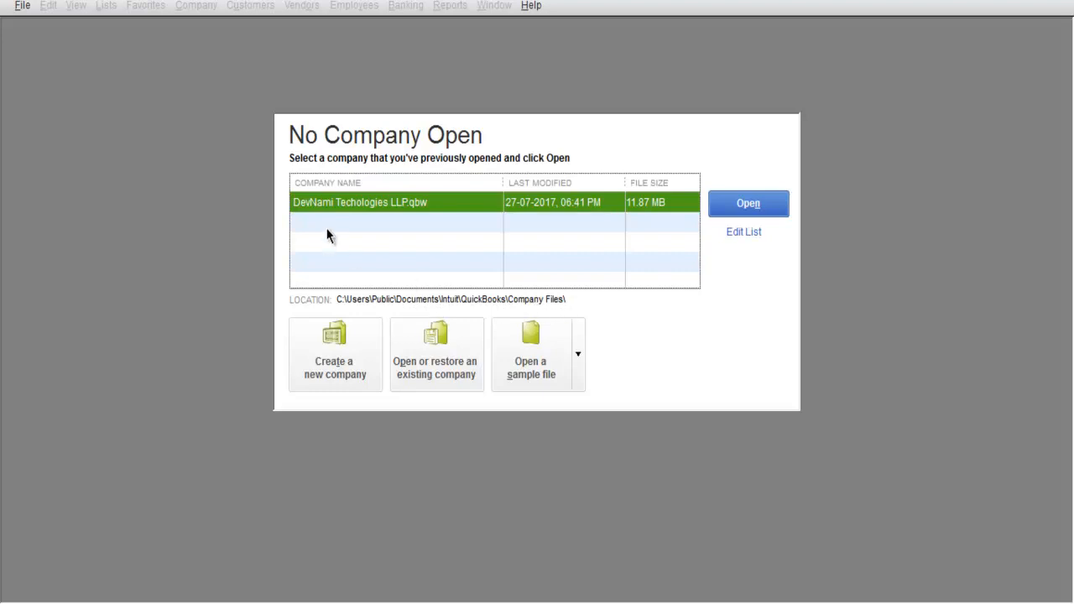
{"action": "mouse_move", "coordinate": [335, 263]}
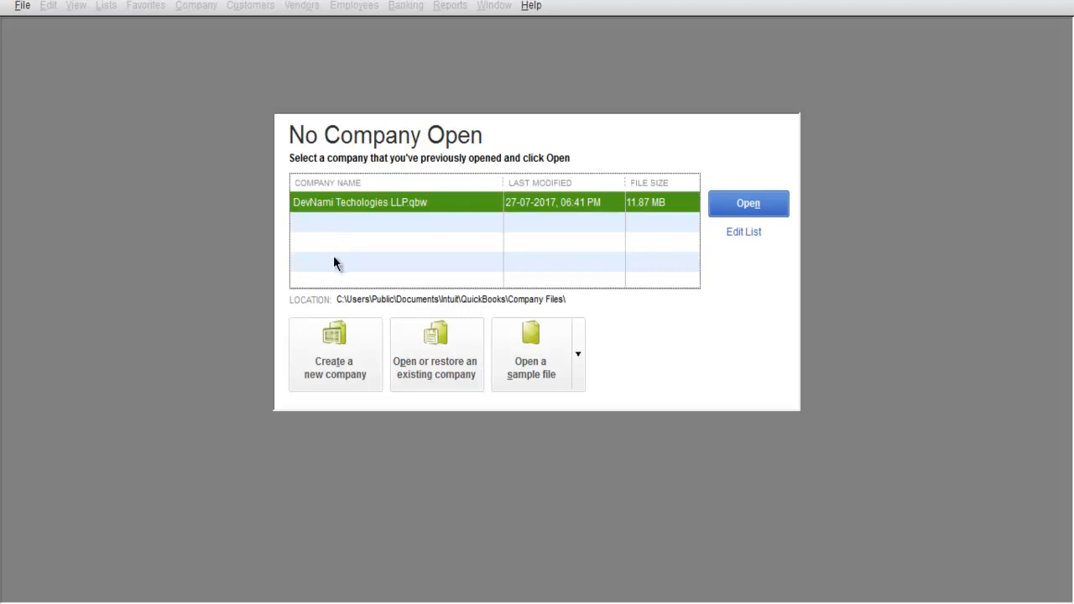
{"action": "mouse_move", "coordinate": [326, 235]}
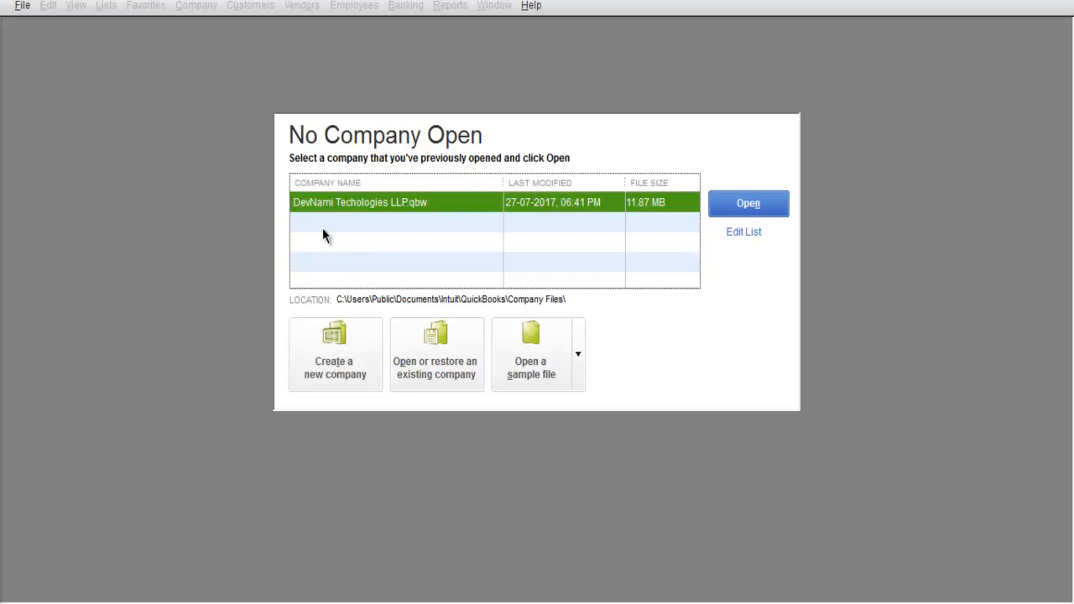
{"action": "mouse_move", "coordinate": [332, 238]}
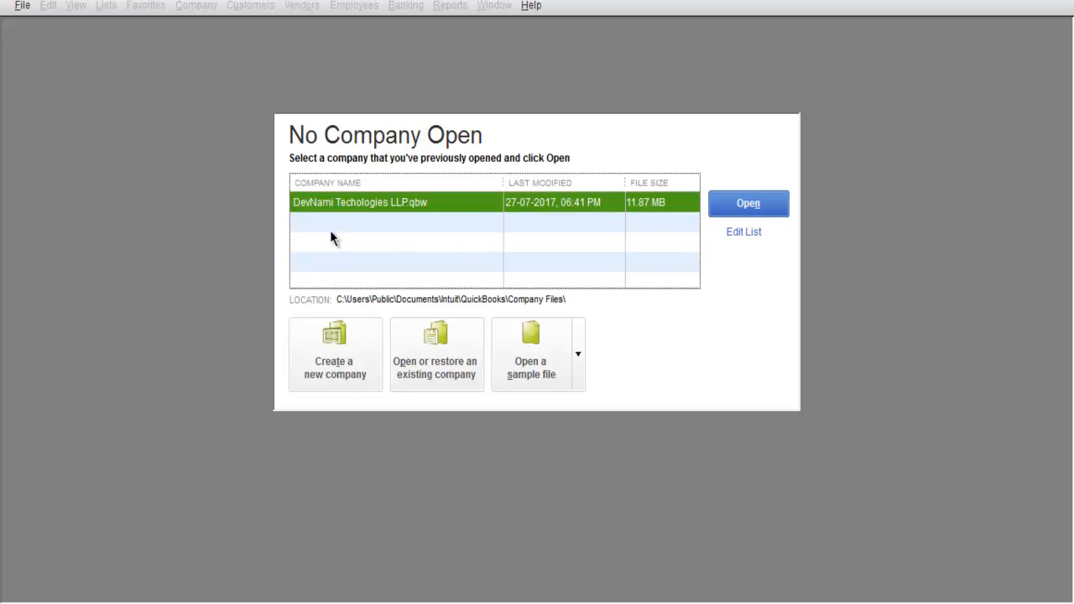
{"action": "mouse_move", "coordinate": [277, 269]}
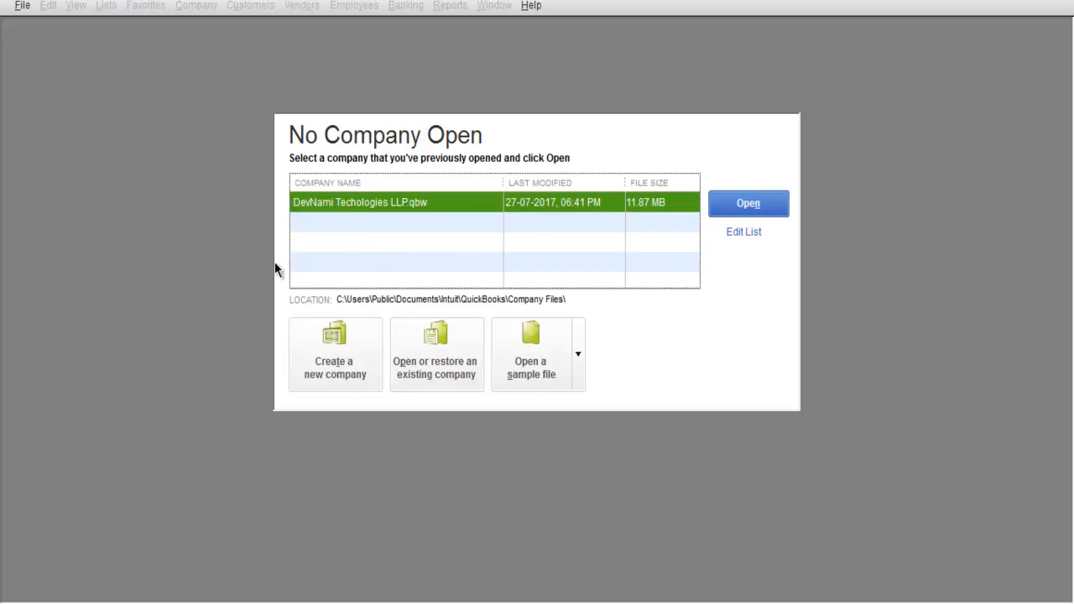
Step: Open the DevNami Techologies LLP.qbw company file to its Home page
{"action": "left_click", "coordinate": [748, 203]}
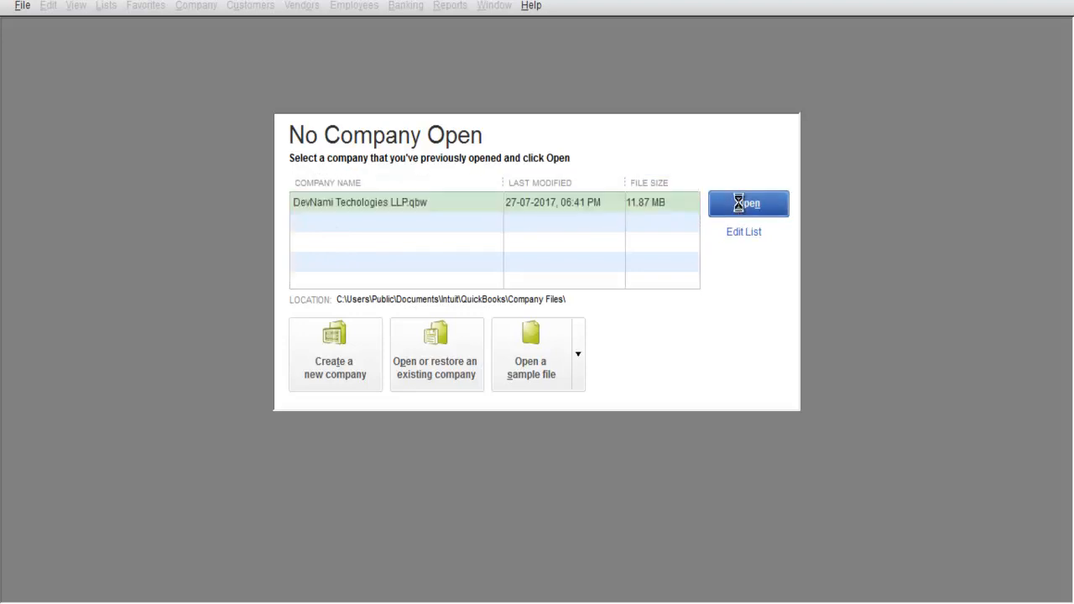
{"action": "left_click", "coordinate": [747, 203]}
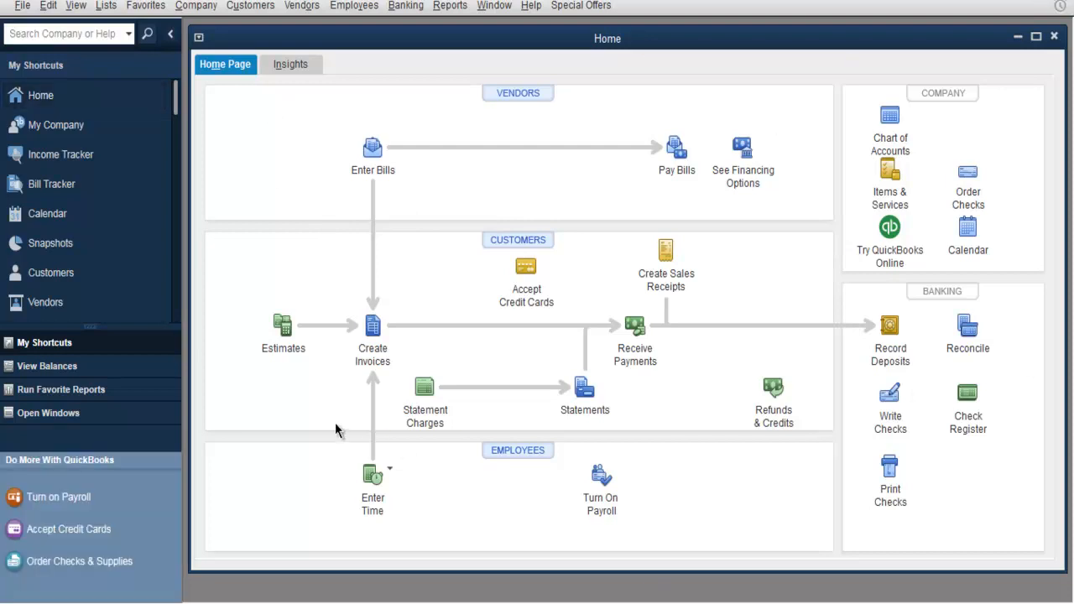
{"action": "mouse_move", "coordinate": [267, 357]}
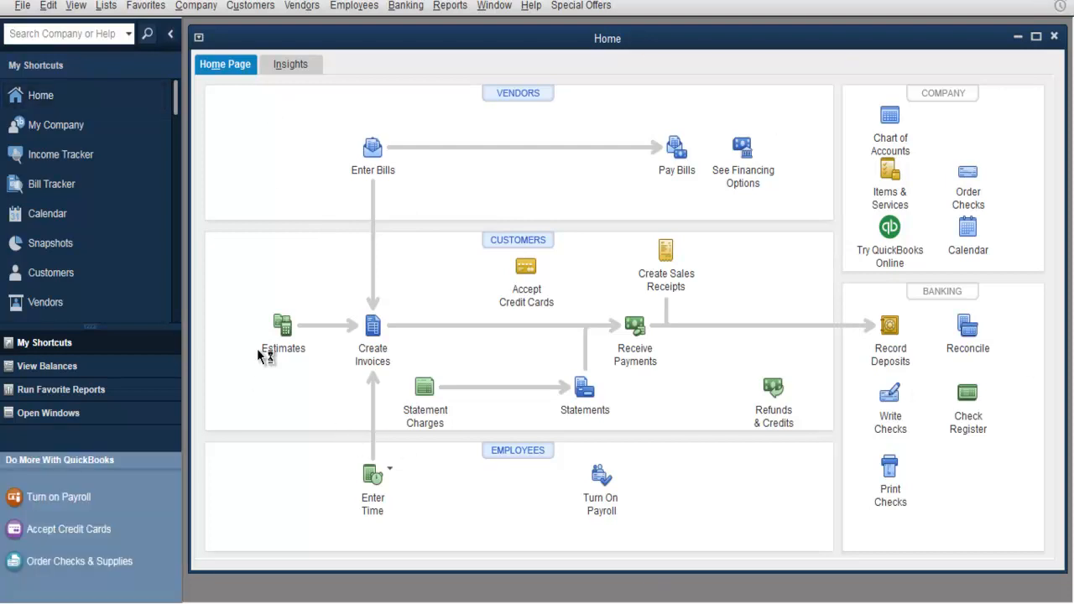
{"action": "mouse_move", "coordinate": [1054, 403]}
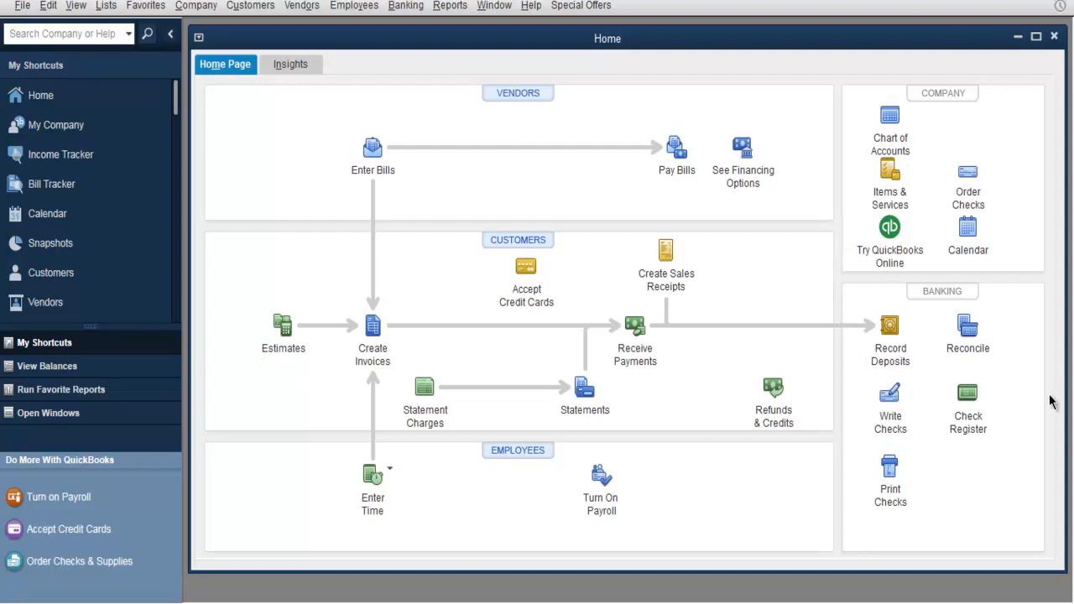
{"action": "mouse_move", "coordinate": [22, 5]}
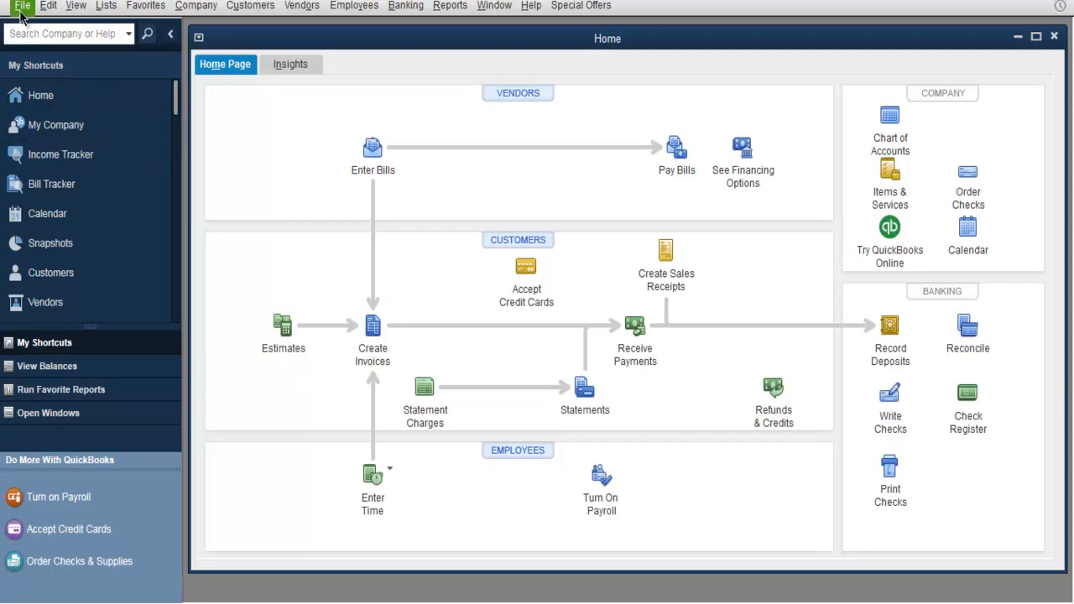
Step: Open the File menu to reach the company file commands
{"action": "left_click", "coordinate": [22, 5]}
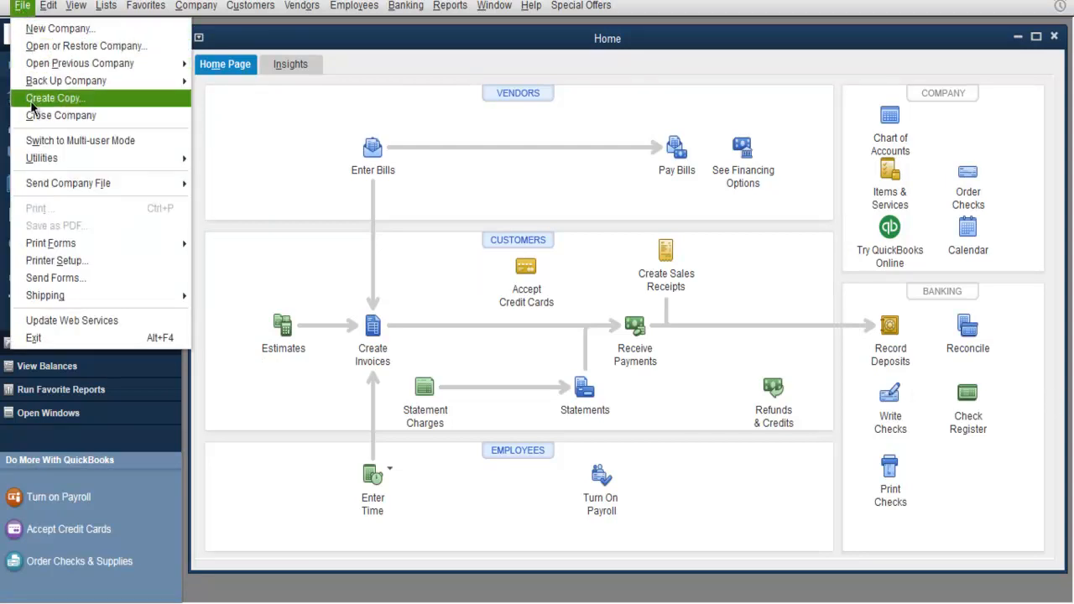
{"action": "mouse_move", "coordinate": [61, 115]}
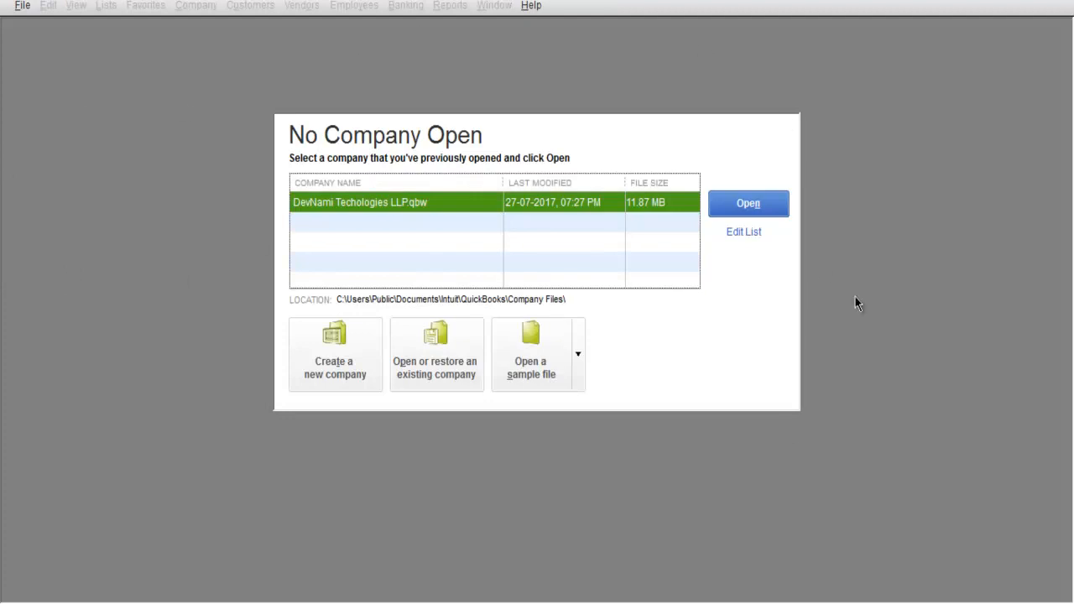
{"action": "mouse_move", "coordinate": [785, 447]}
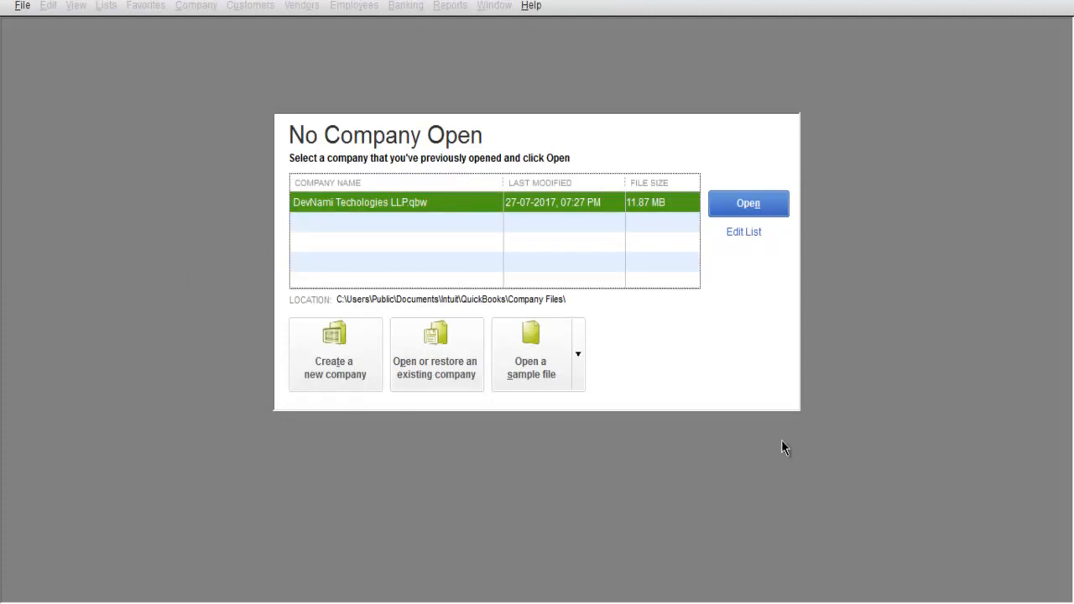
{"action": "mouse_move", "coordinate": [235, 426]}
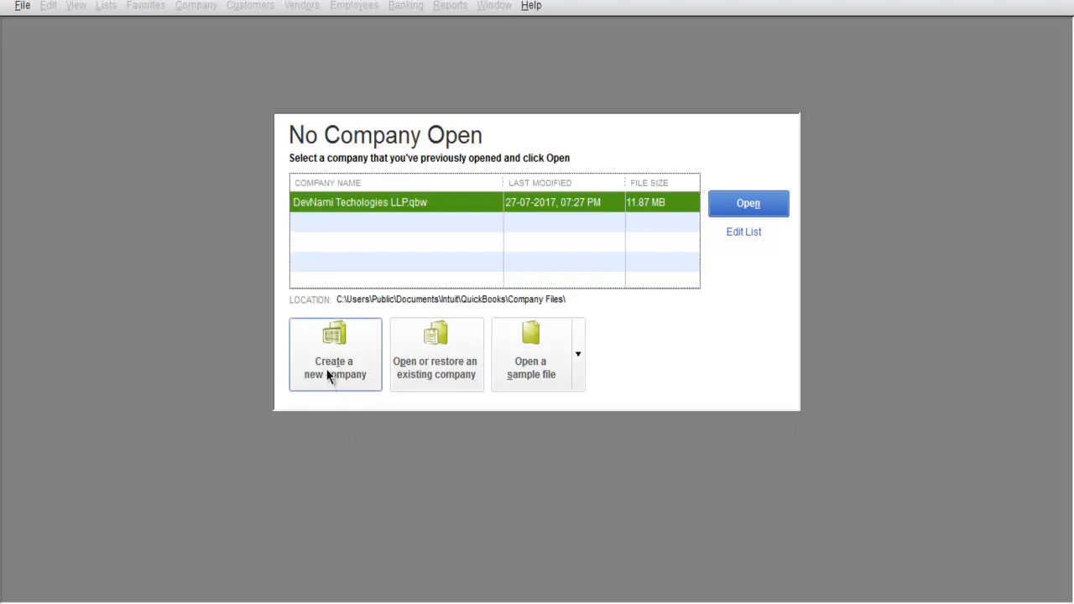
{"action": "mouse_move", "coordinate": [436, 368]}
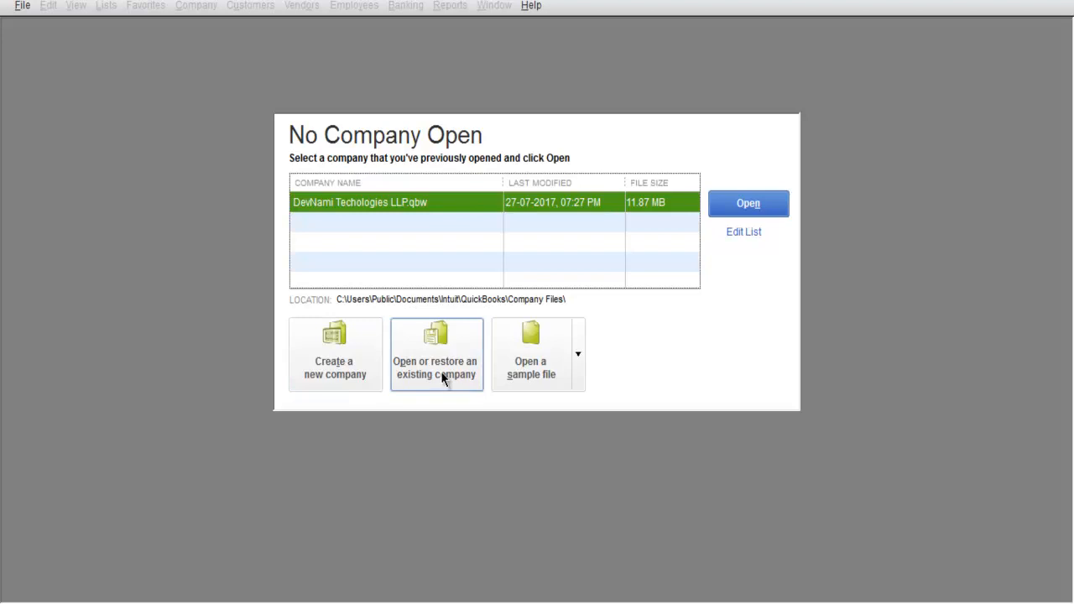
{"action": "mouse_move", "coordinate": [578, 361]}
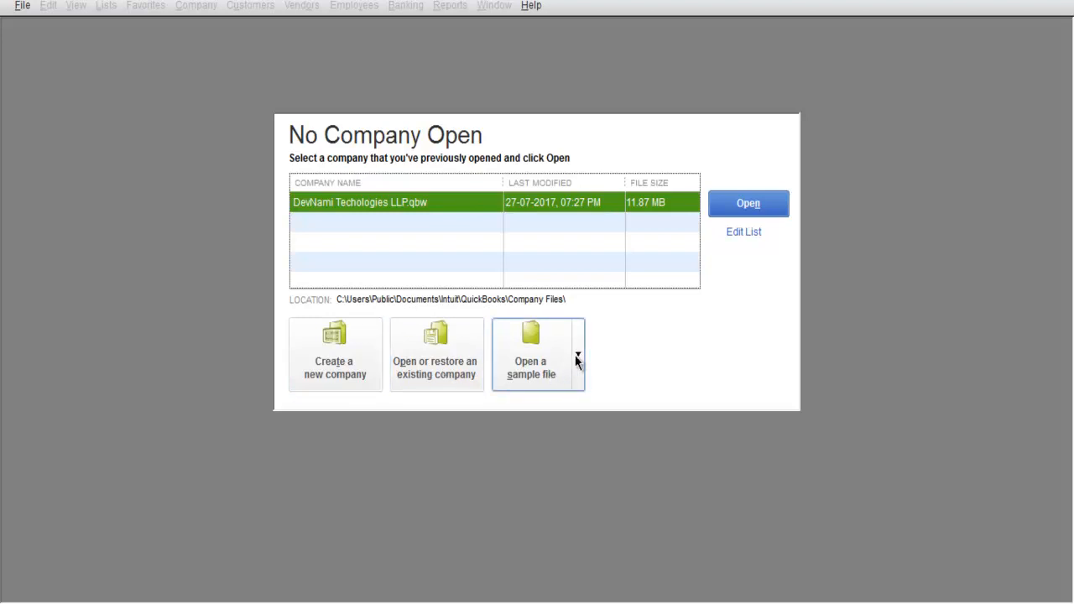
{"action": "mouse_move", "coordinate": [585, 368]}
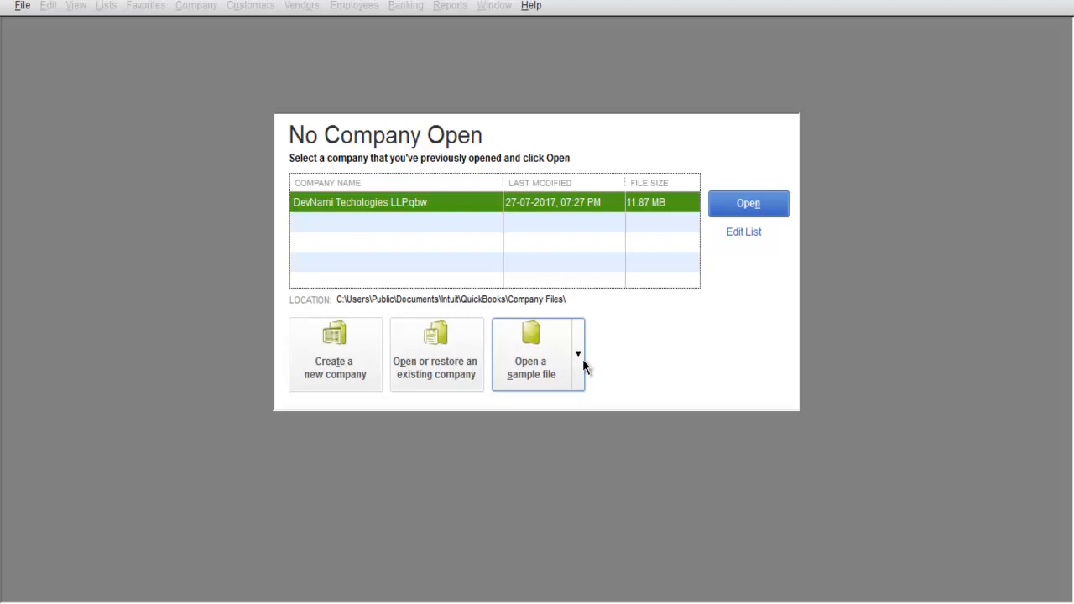
{"action": "left_click", "coordinate": [577, 354]}
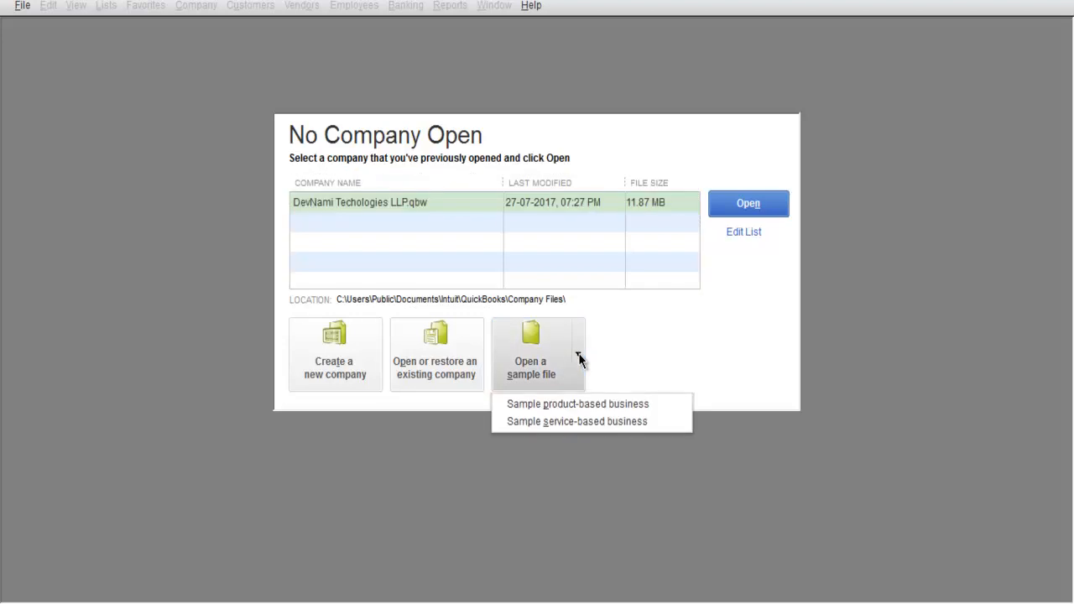
{"action": "mouse_move", "coordinate": [579, 404]}
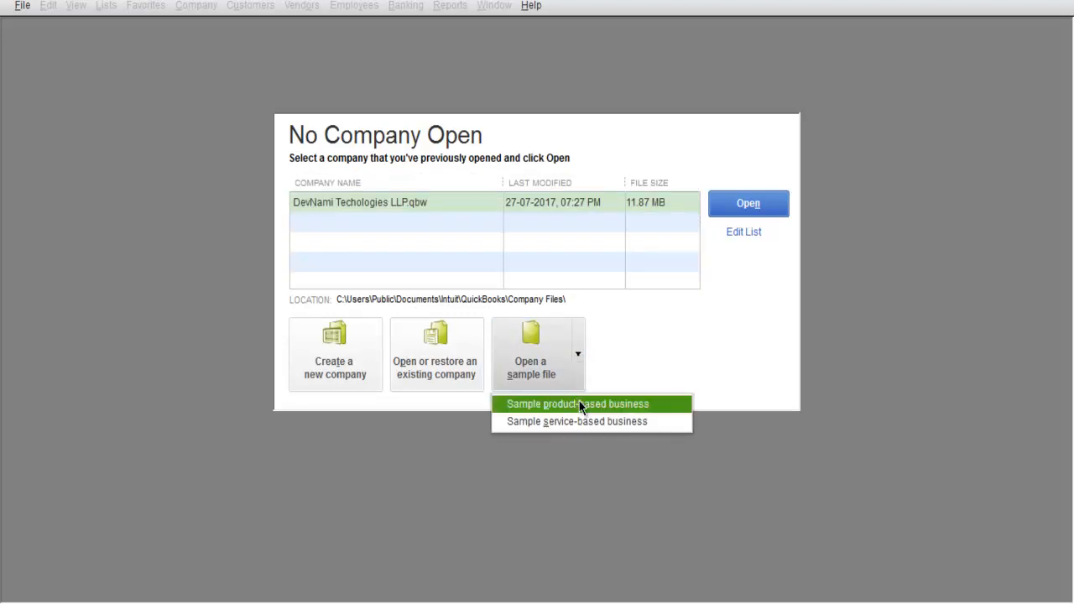
{"action": "mouse_move", "coordinate": [578, 422]}
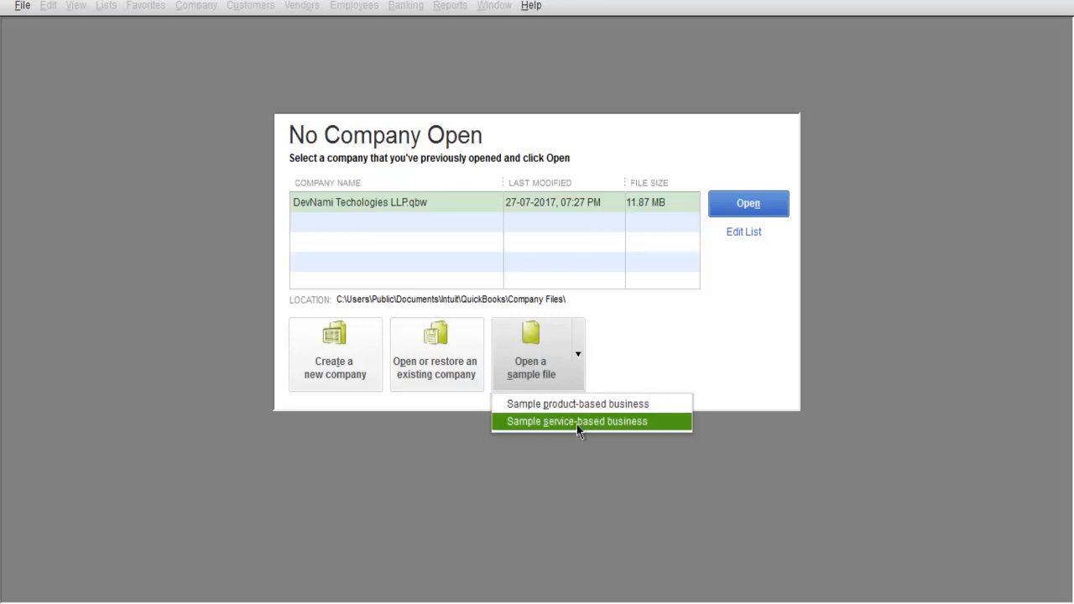
{"action": "mouse_move", "coordinate": [578, 404]}
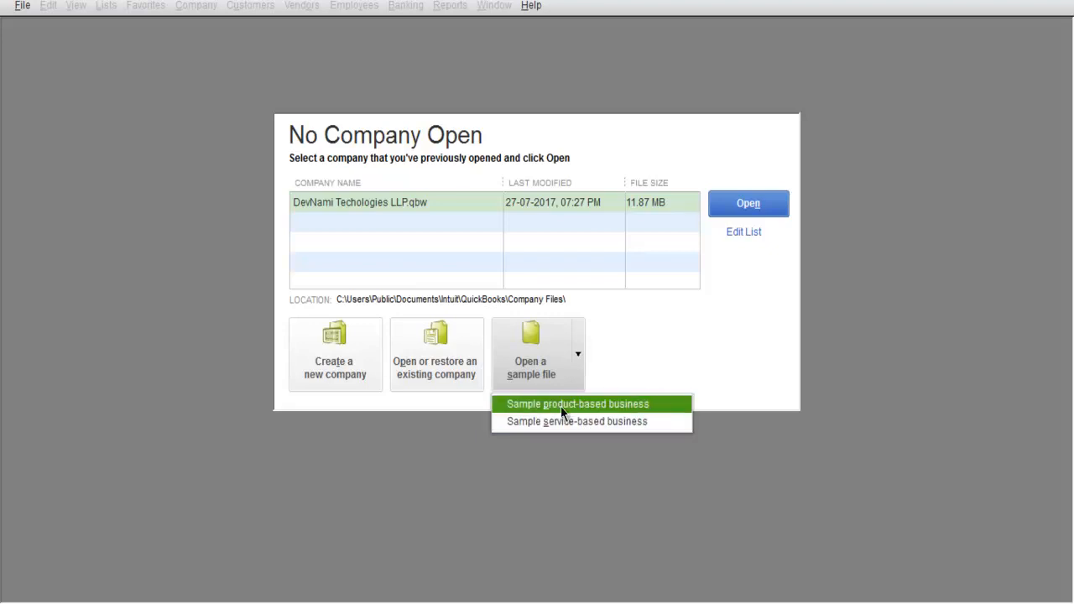
{"action": "mouse_move", "coordinate": [353, 250]}
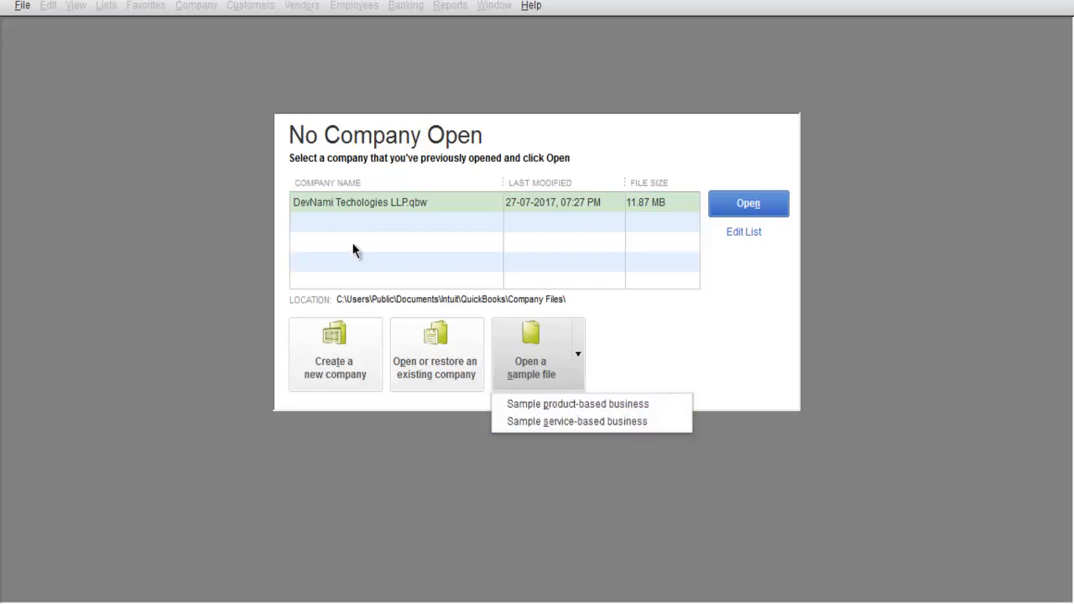
{"action": "mouse_move", "coordinate": [321, 221]}
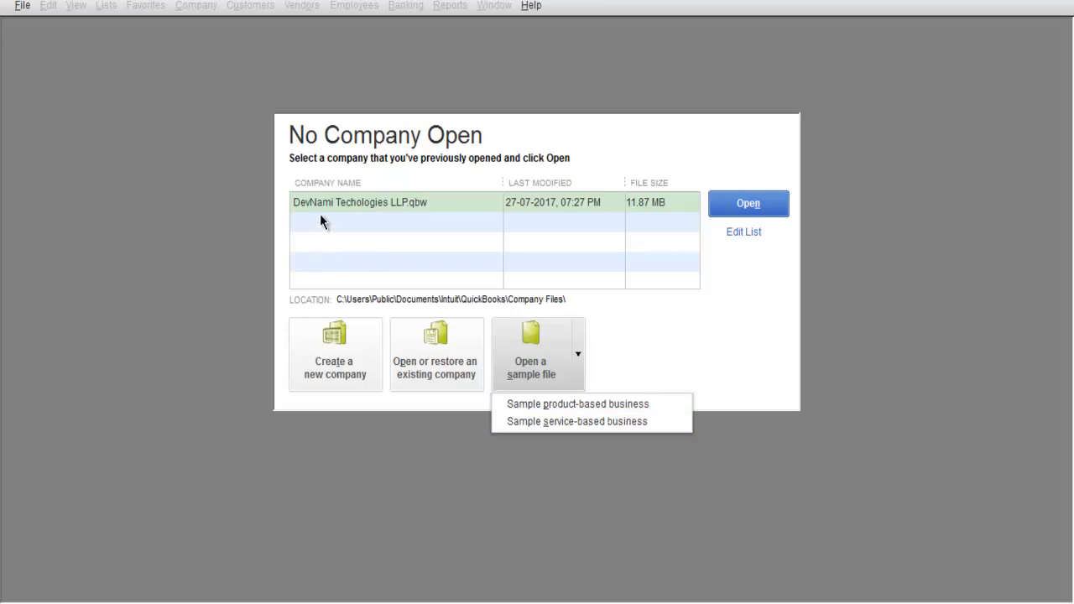
{"action": "mouse_move", "coordinate": [318, 253]}
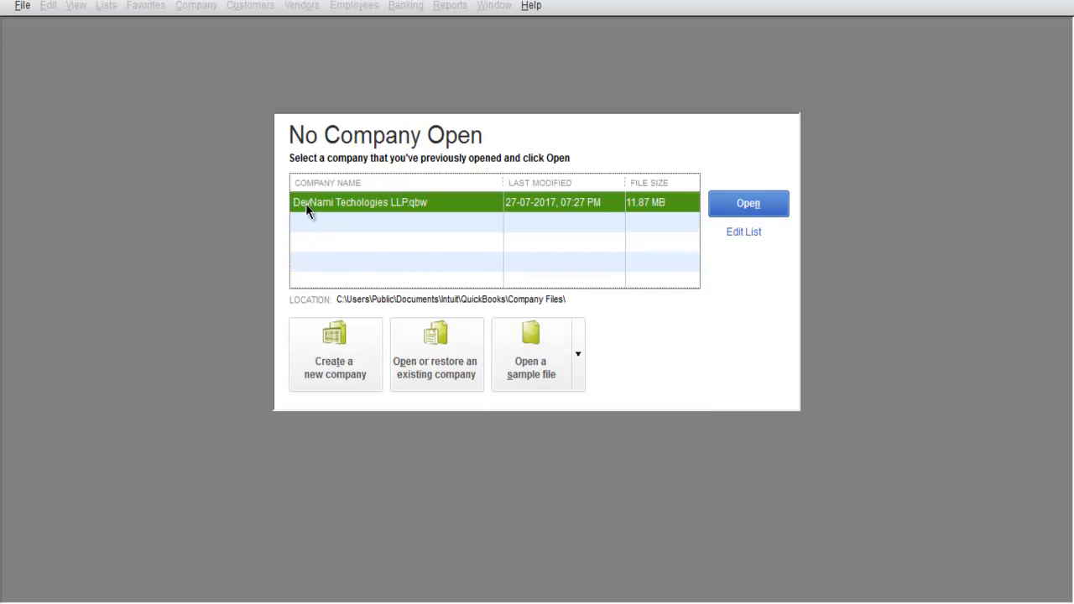
{"action": "mouse_move", "coordinate": [748, 208]}
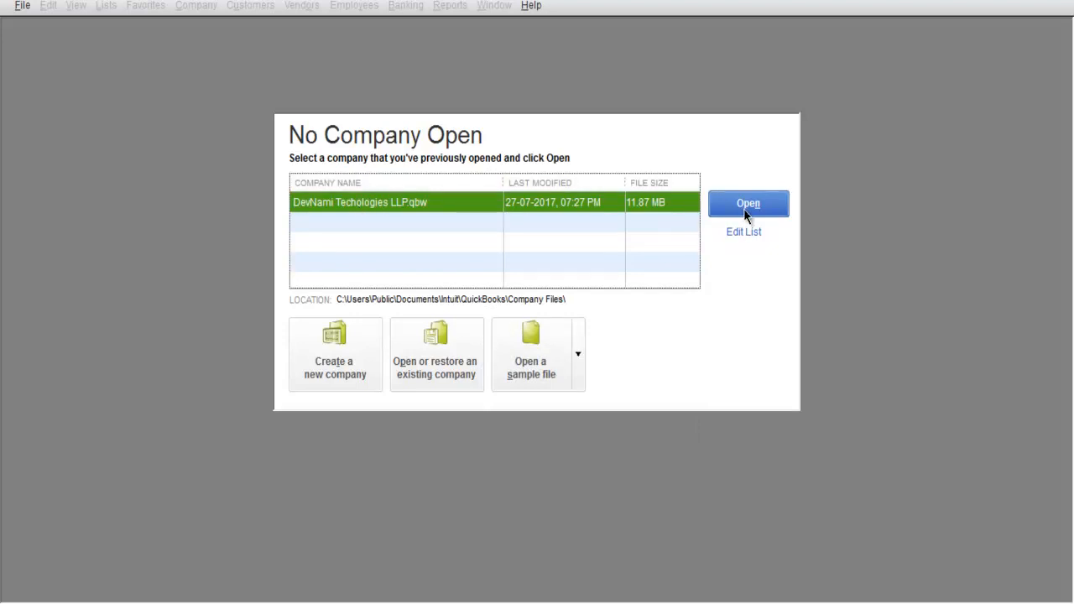
{"action": "mouse_move", "coordinate": [207, 396]}
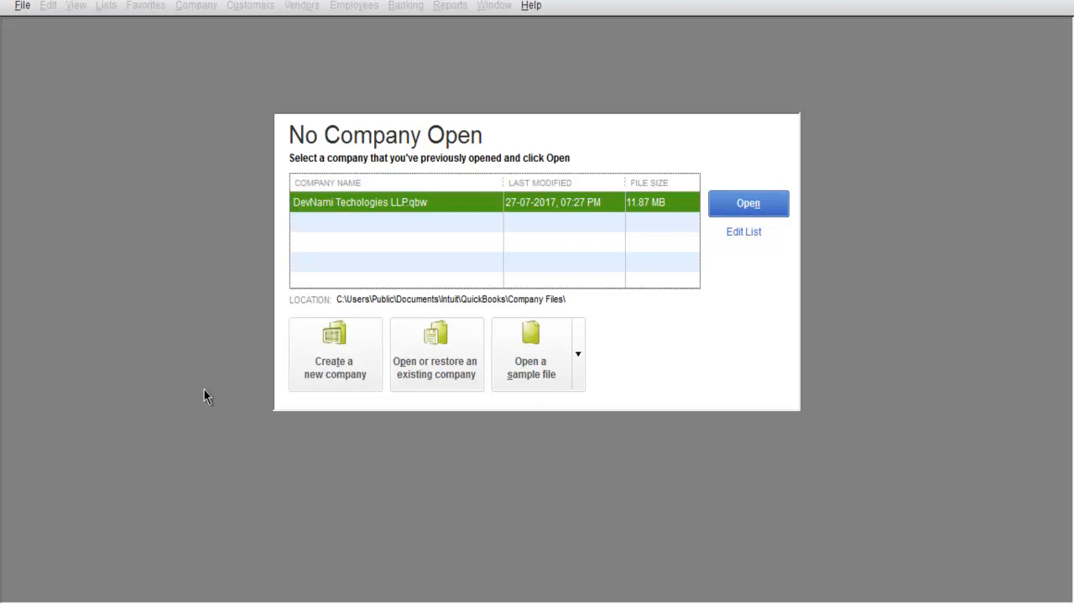
{"action": "mouse_move", "coordinate": [201, 395]}
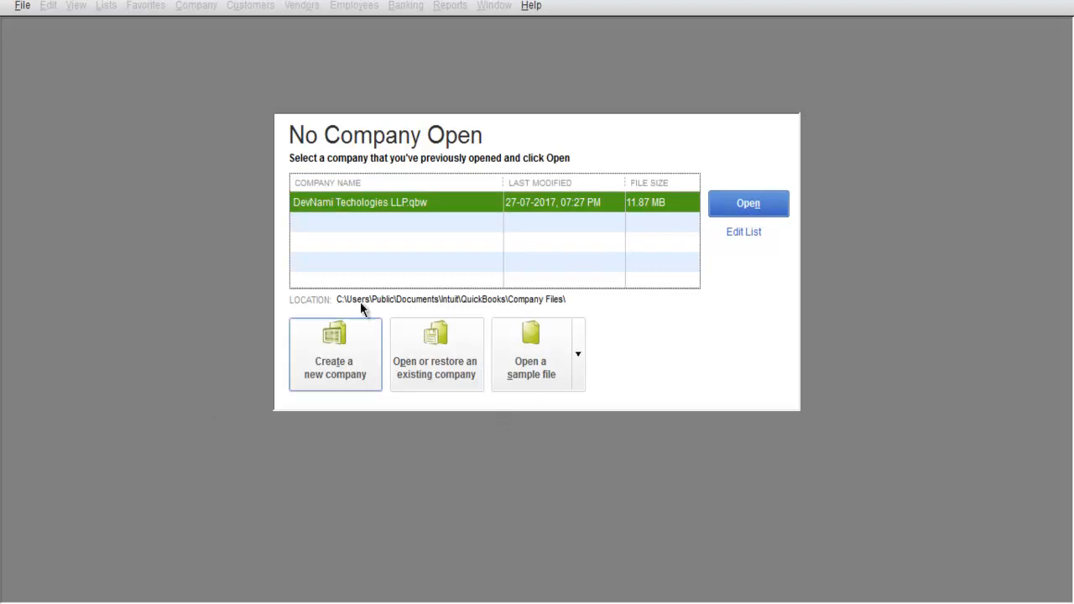
{"action": "mouse_move", "coordinate": [340, 279]}
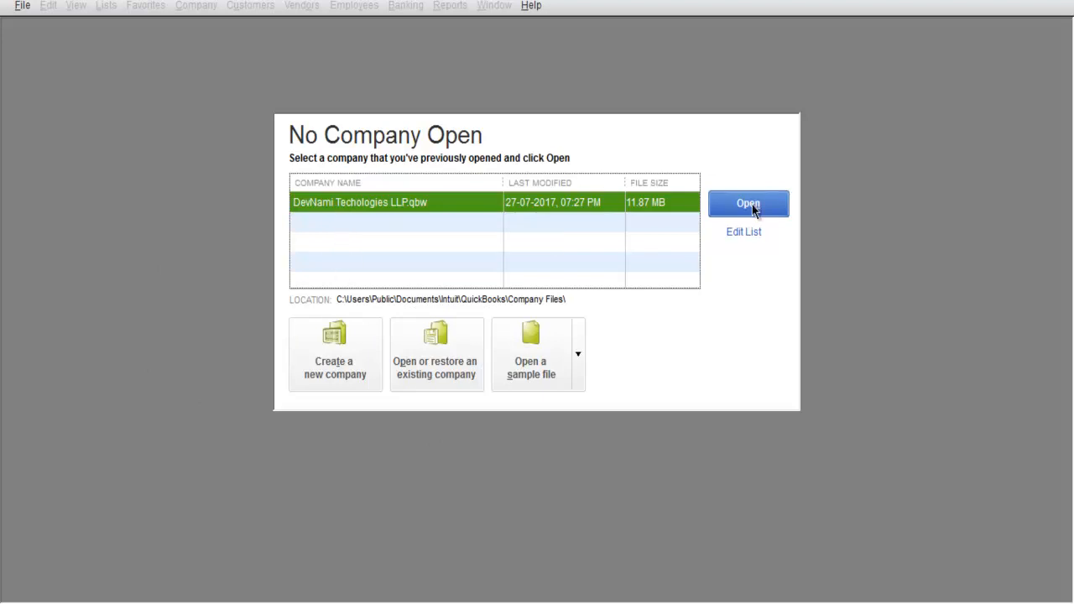
{"action": "mouse_move", "coordinate": [651, 450]}
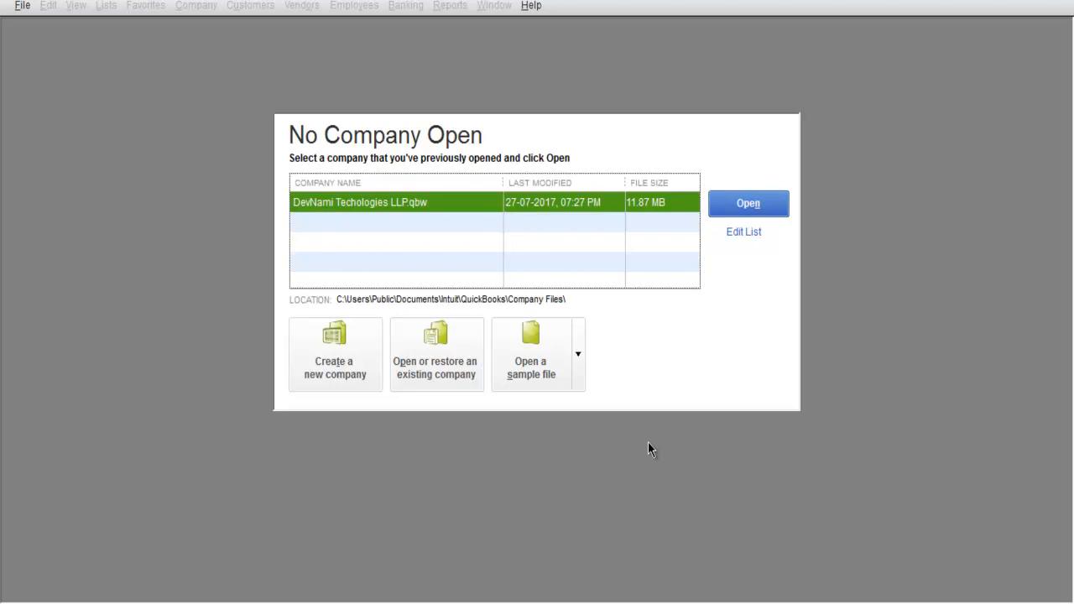
{"action": "left_click", "coordinate": [578, 354]}
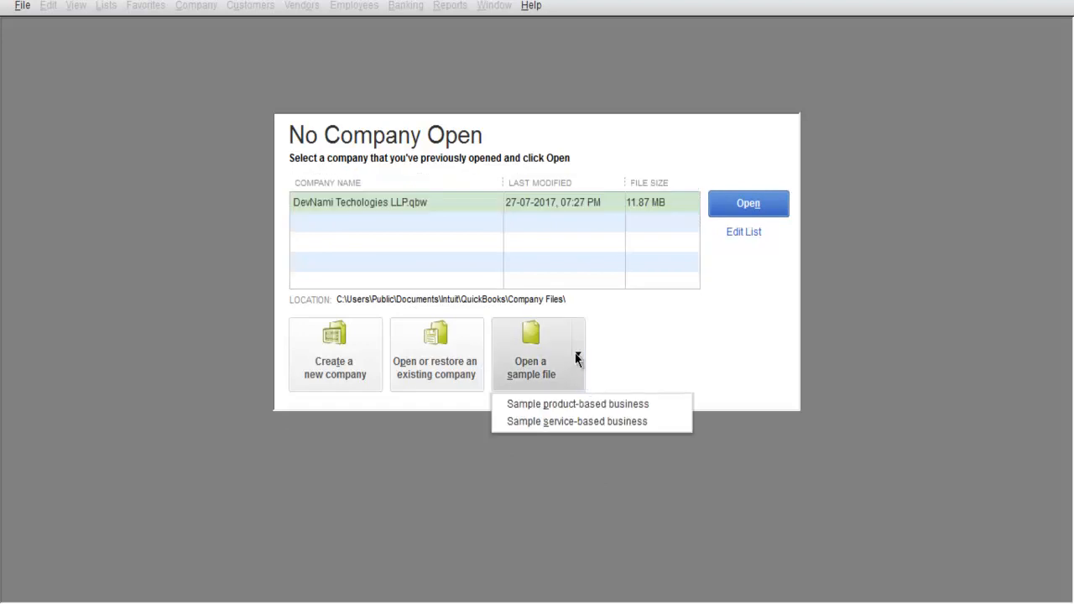
{"action": "mouse_move", "coordinate": [578, 421]}
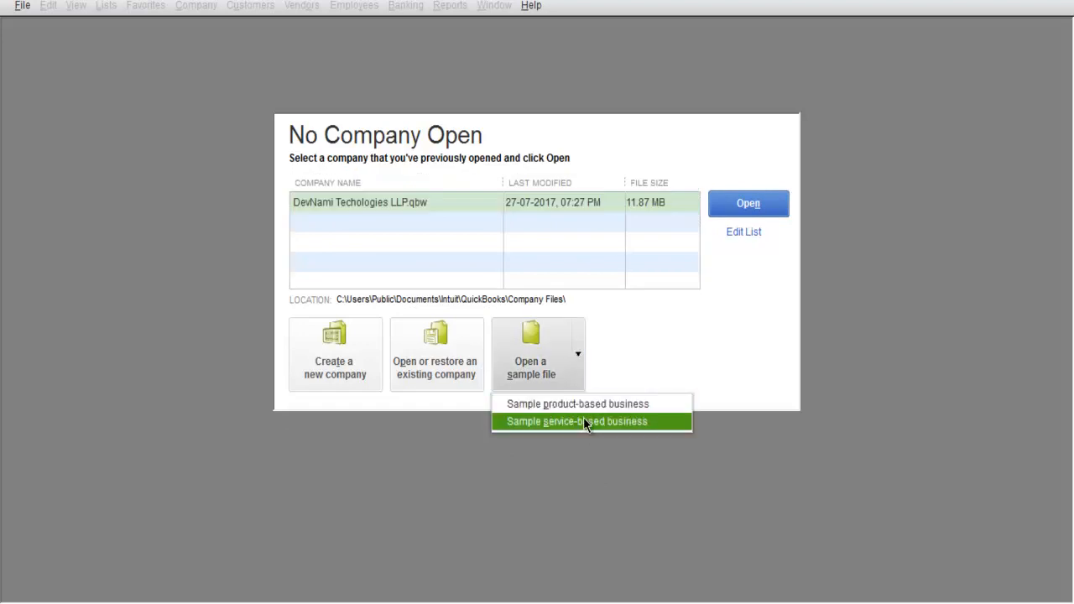
{"action": "mouse_move", "coordinate": [610, 424]}
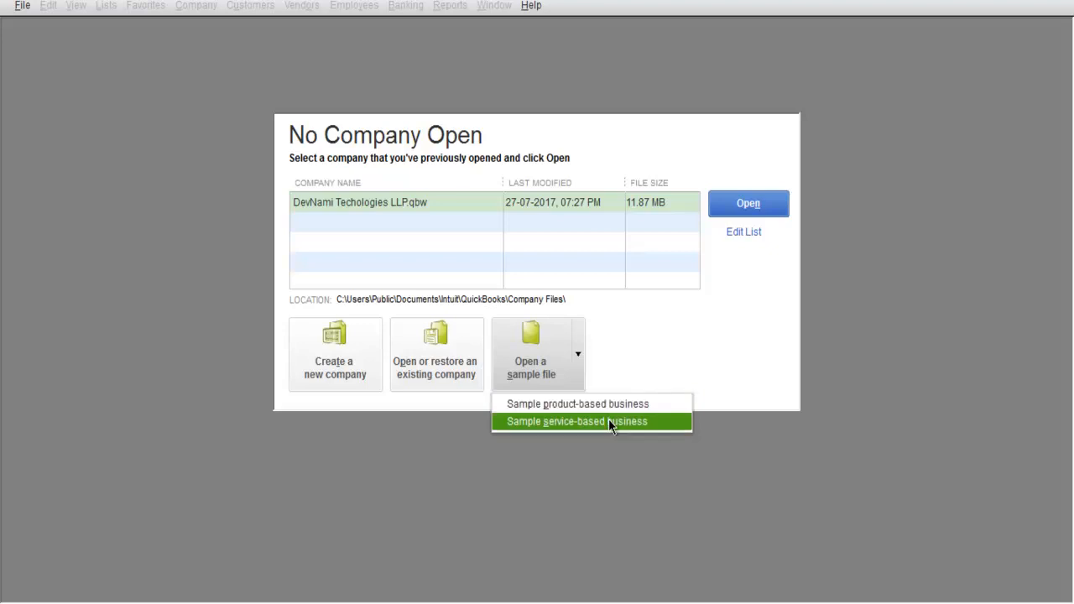
{"action": "mouse_move", "coordinate": [603, 440]}
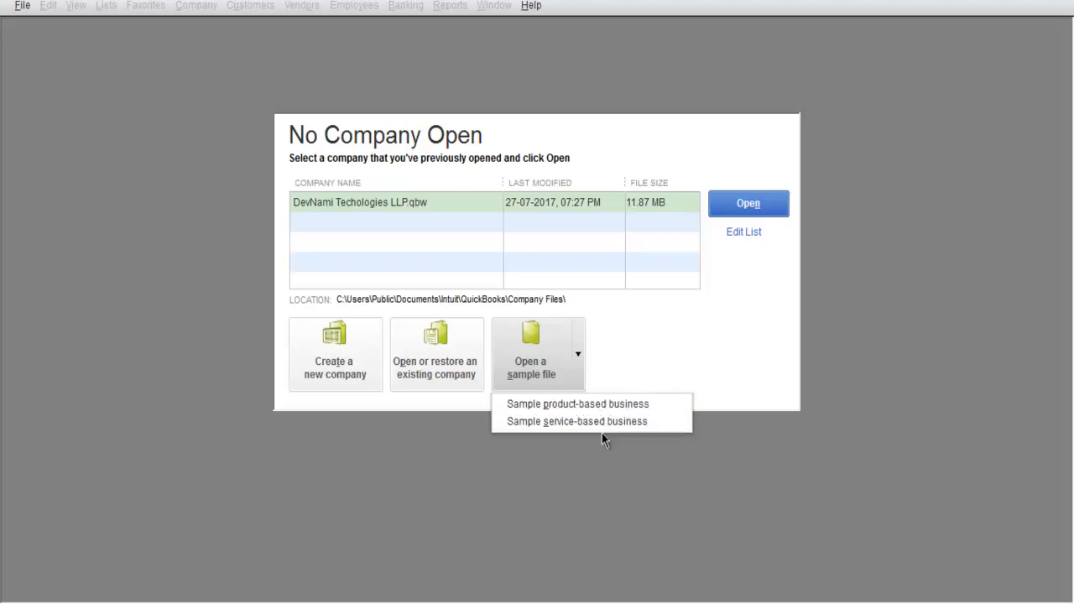
{"action": "mouse_move", "coordinate": [454, 374]}
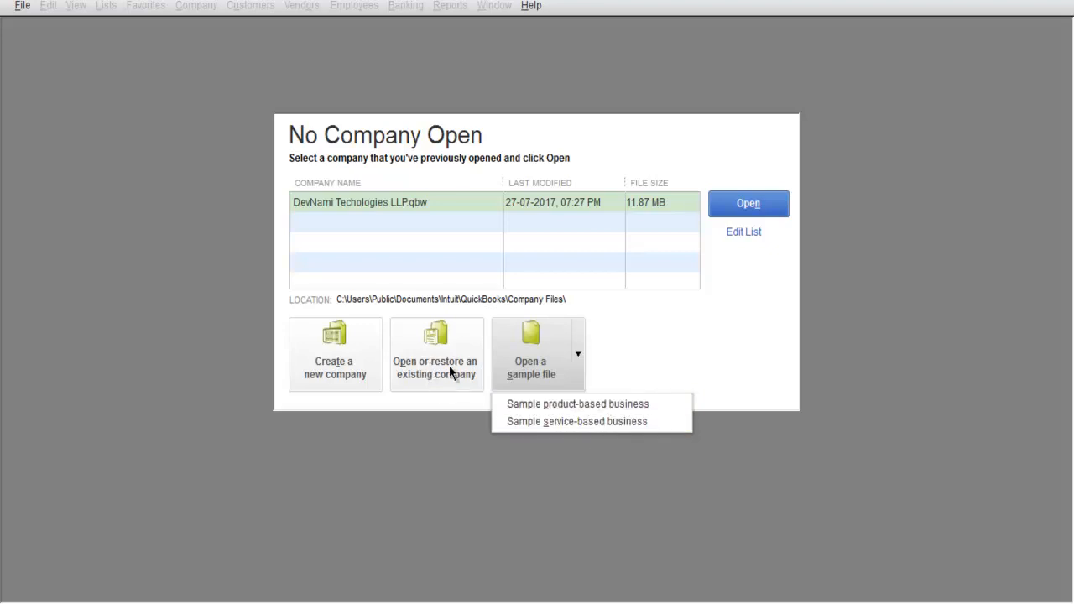
{"action": "mouse_move", "coordinate": [424, 386]}
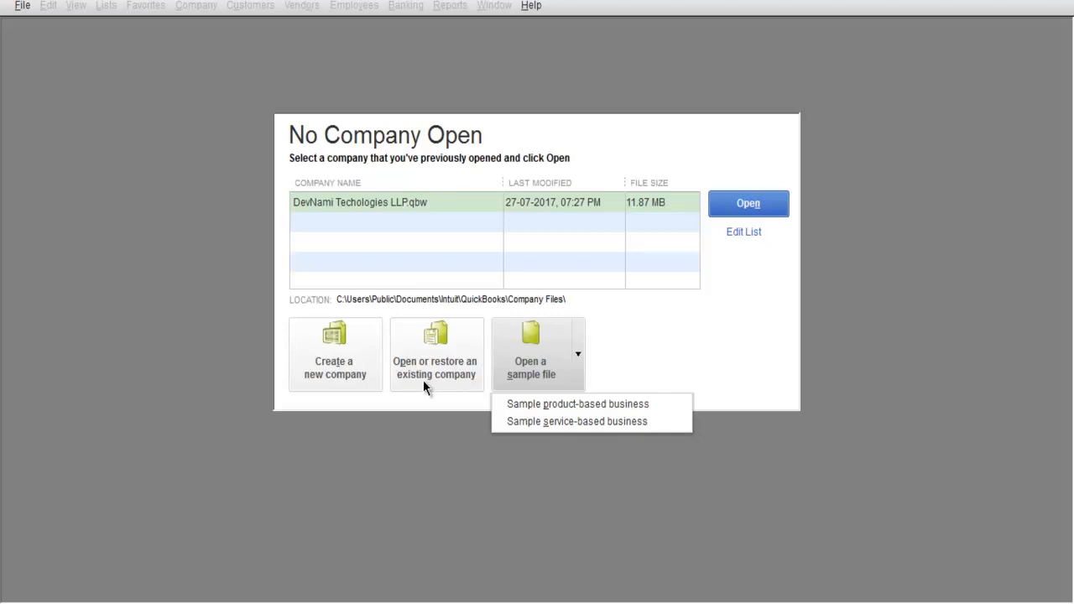
{"action": "mouse_move", "coordinate": [405, 214]}
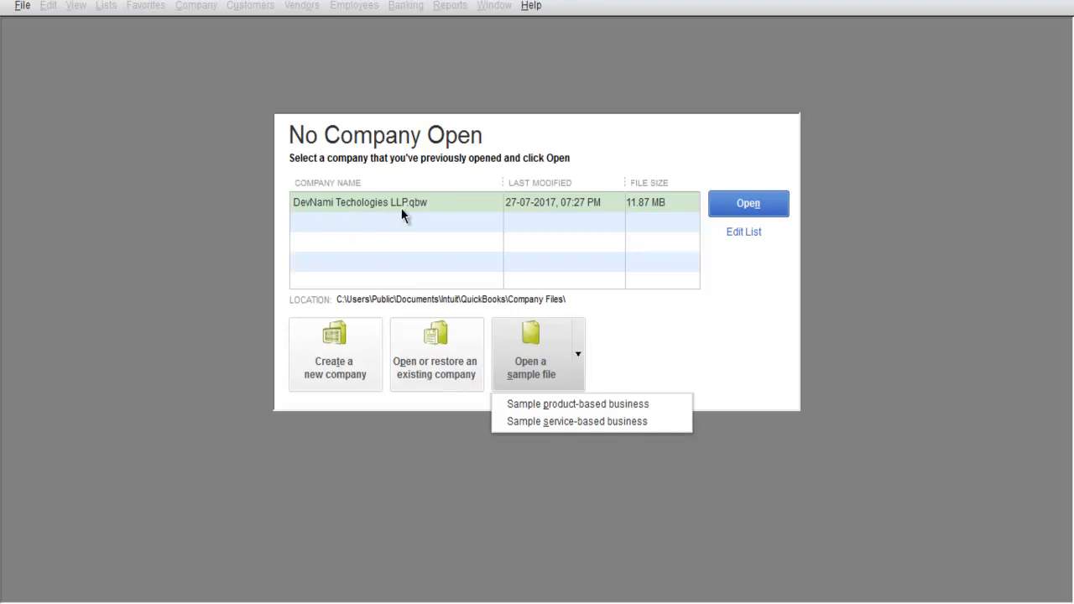
{"action": "mouse_move", "coordinate": [436, 364]}
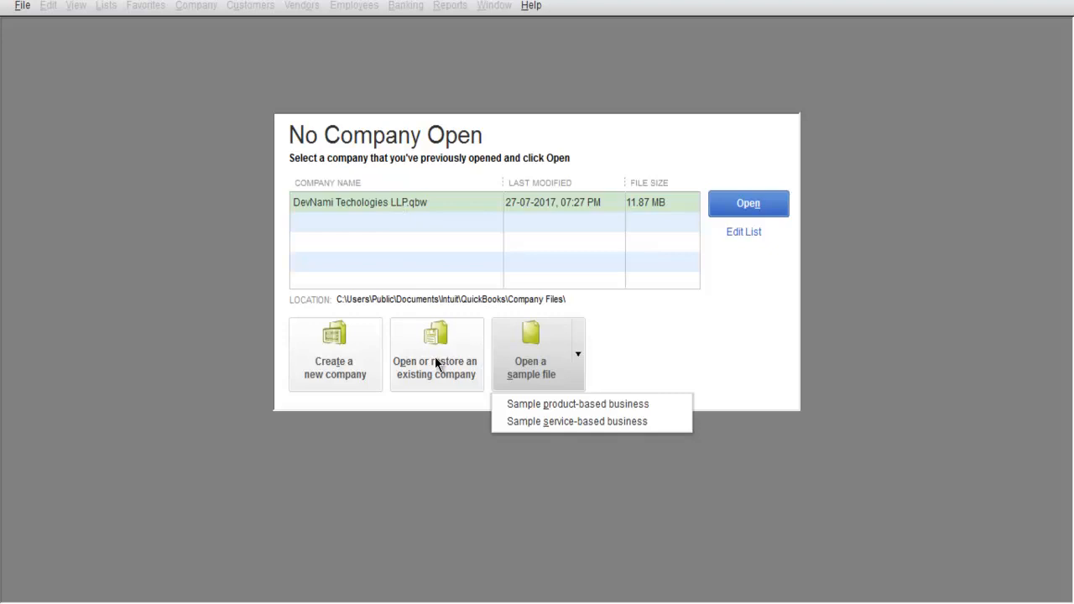
{"action": "mouse_move", "coordinate": [436, 367]}
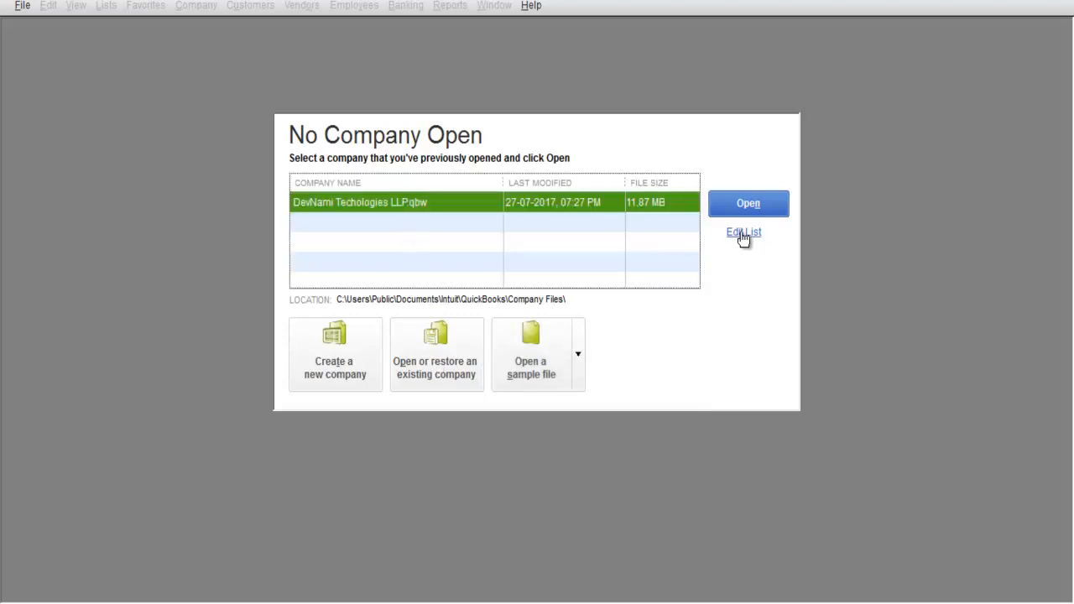
{"action": "left_click", "coordinate": [744, 232]}
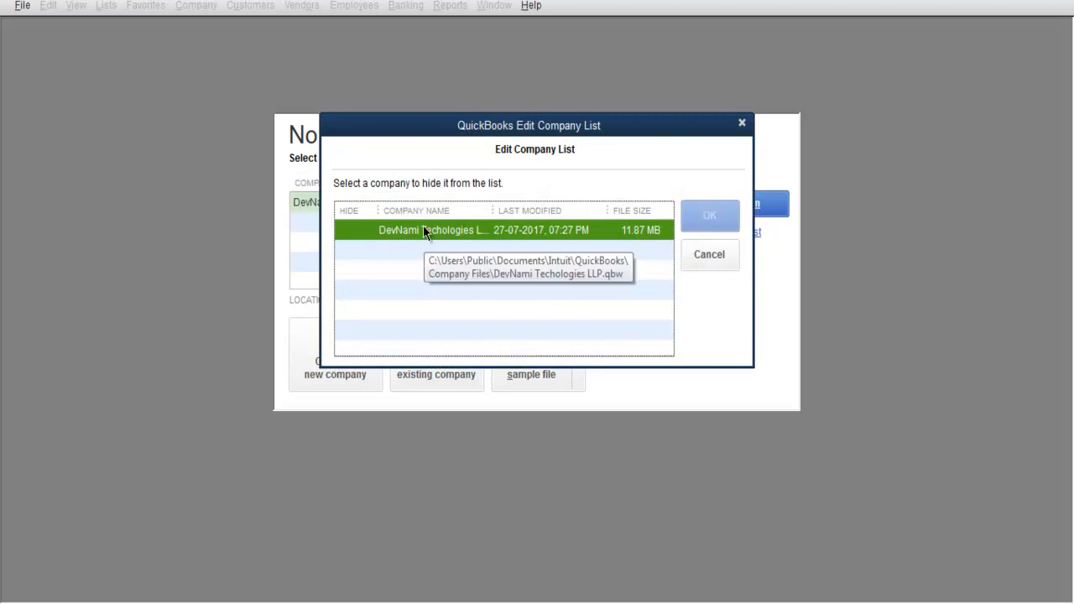
{"action": "mouse_move", "coordinate": [411, 301]}
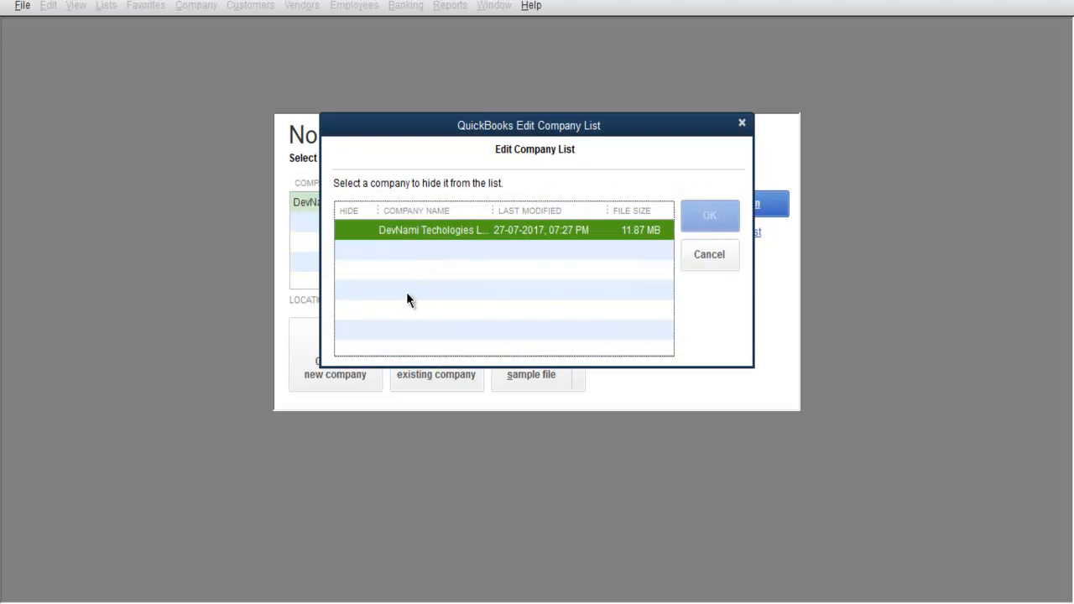
{"action": "mouse_move", "coordinate": [414, 319]}
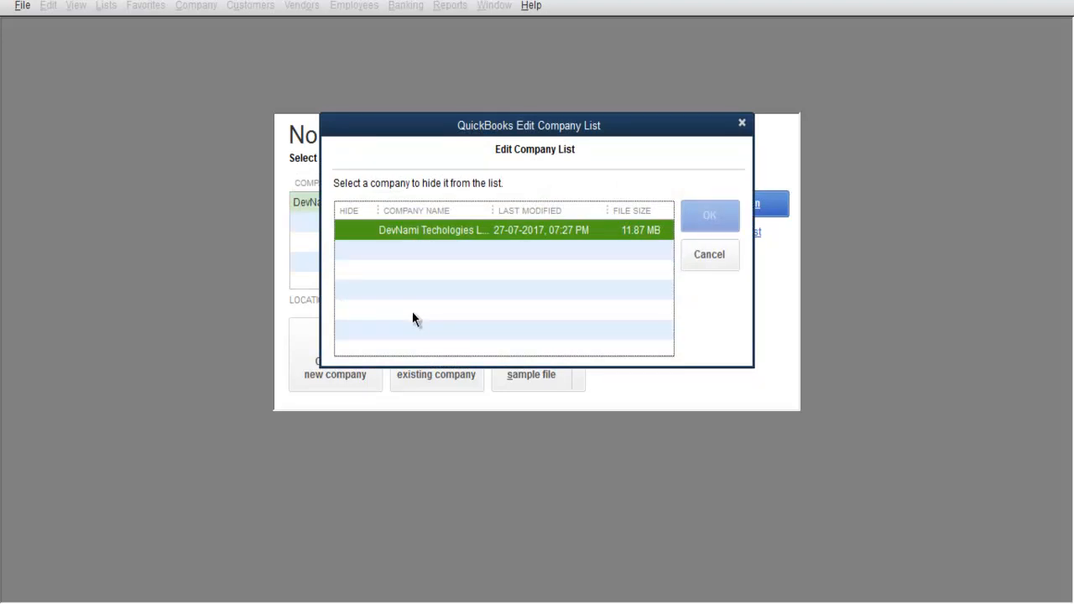
{"action": "mouse_move", "coordinate": [710, 254]}
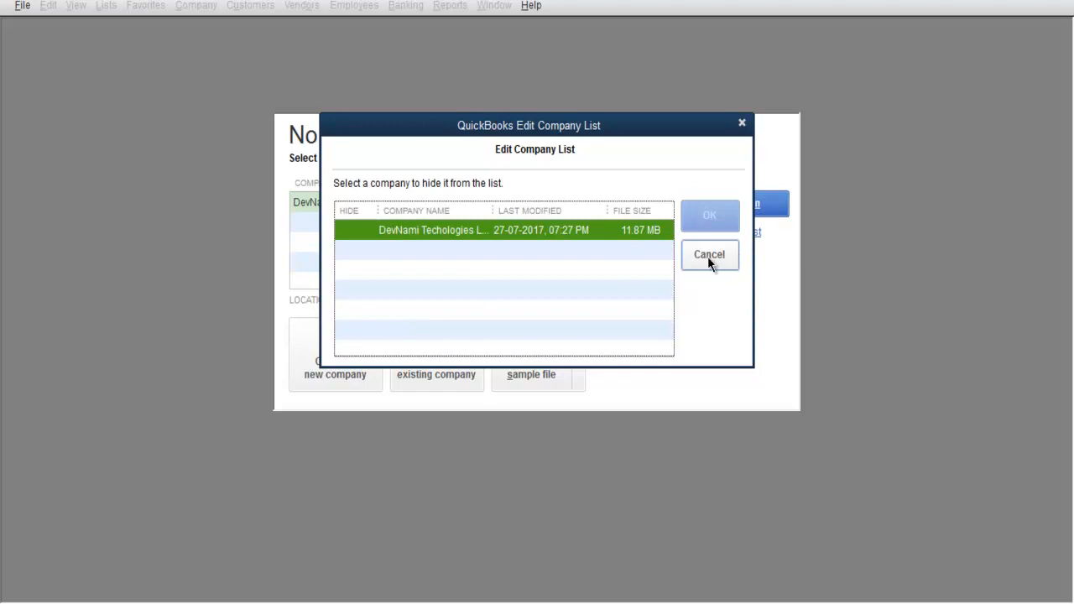
{"action": "left_click", "coordinate": [709, 254]}
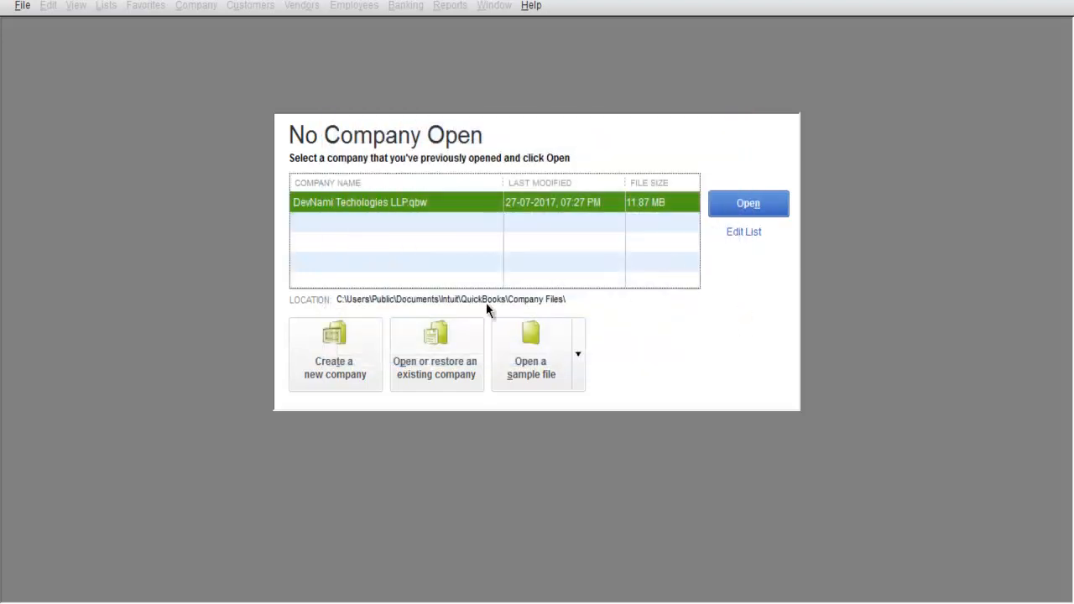
{"action": "mouse_move", "coordinate": [729, 327]}
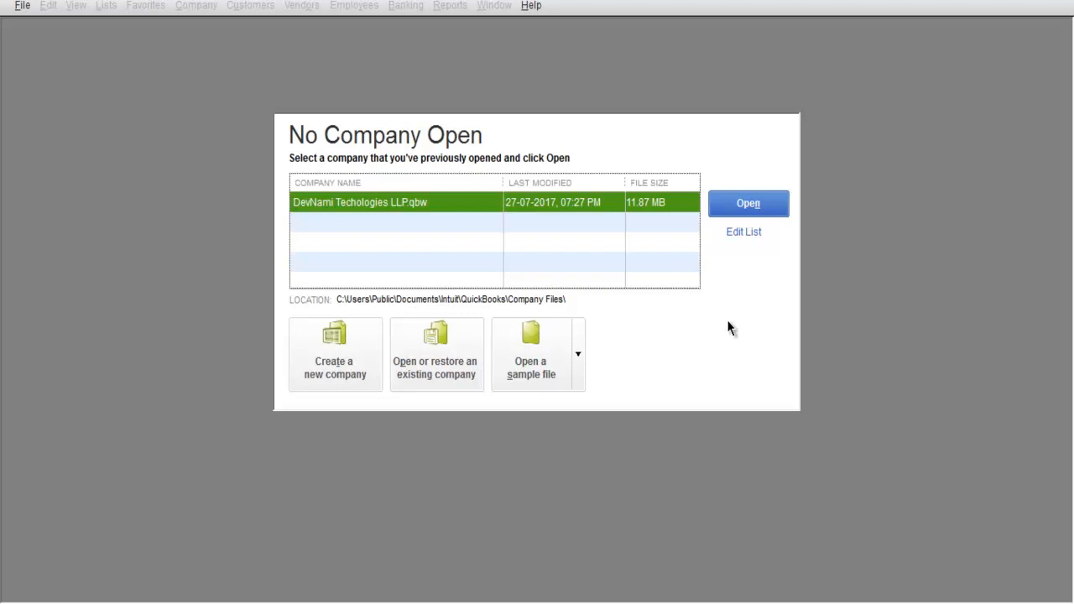
{"action": "mouse_move", "coordinate": [175, 333]}
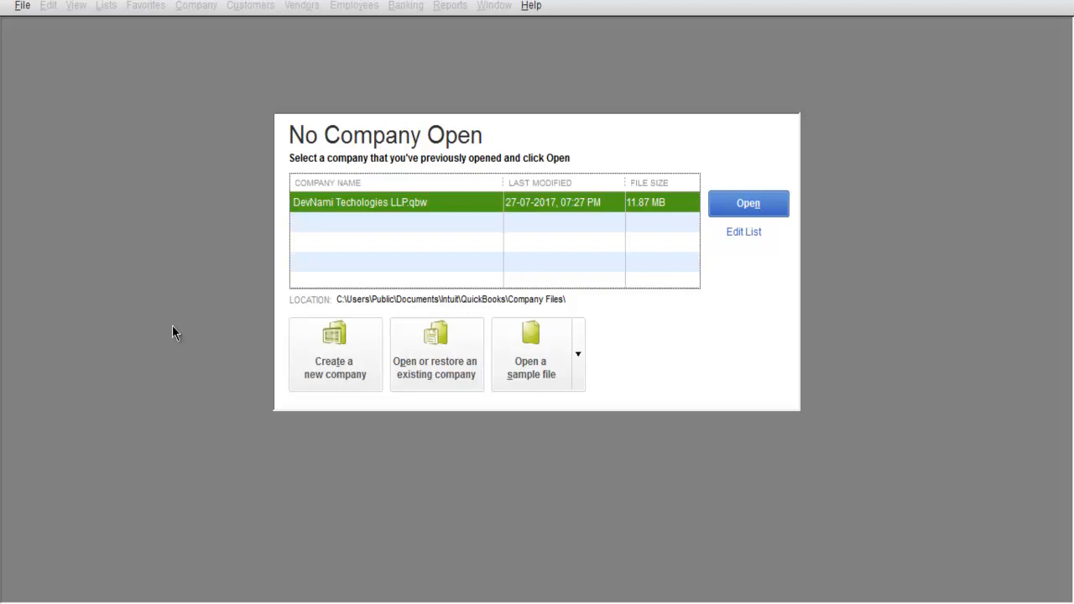